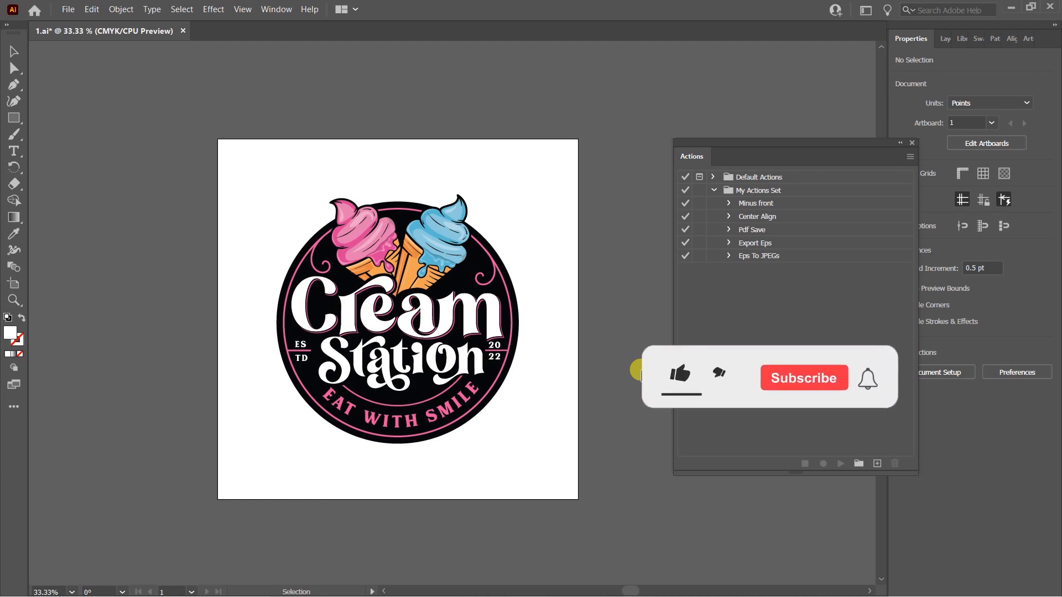
Close the Actions panel and place the Illustrator window beside the Clock stopwatch
left_click(679, 375)
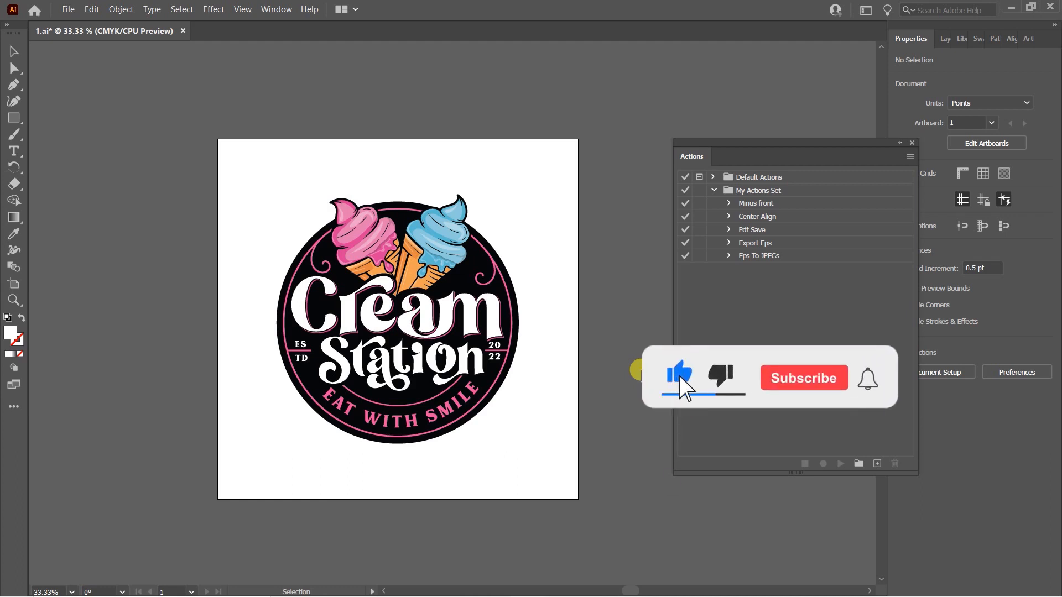
left_click(803, 378)
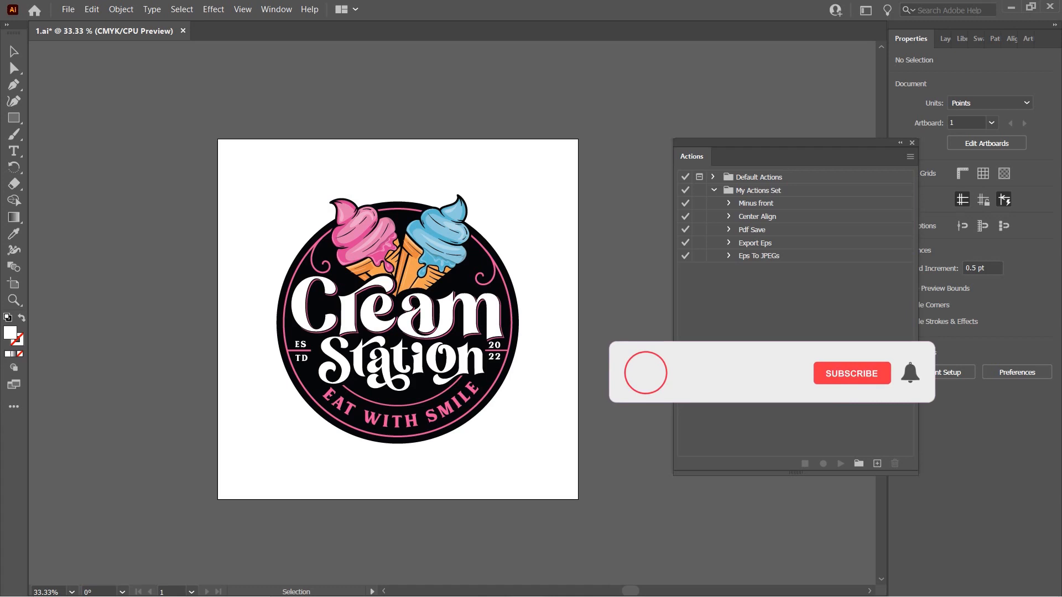
left_click(851, 373)
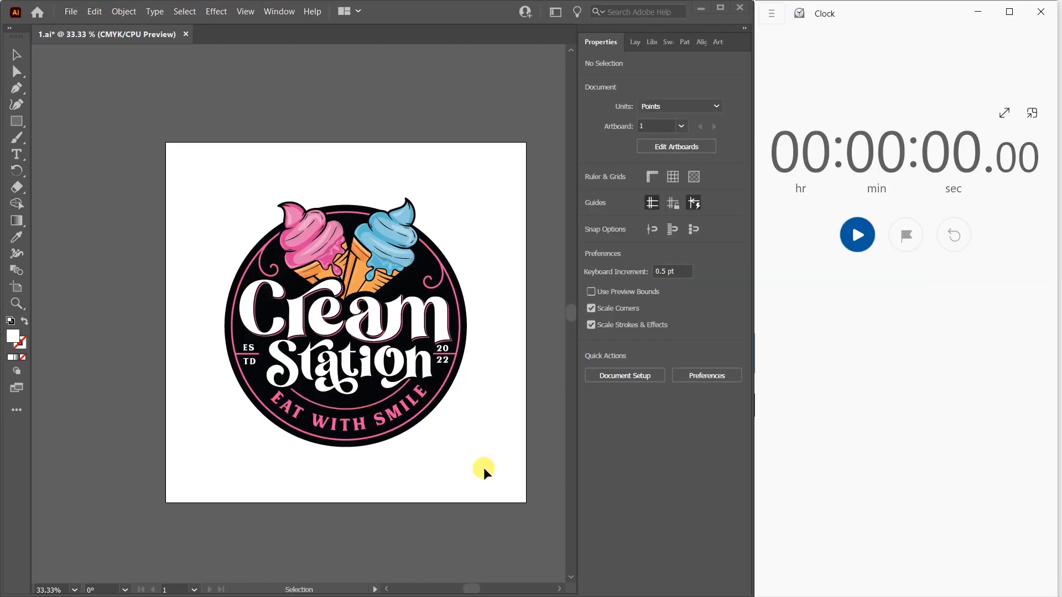
mouse_move(840, 434)
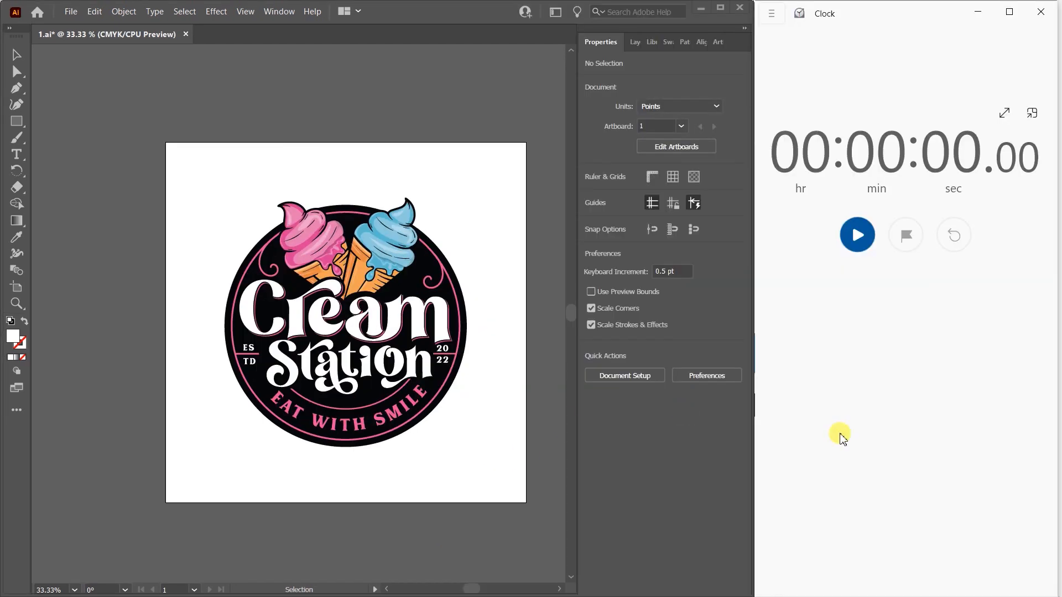
mouse_move(942, 194)
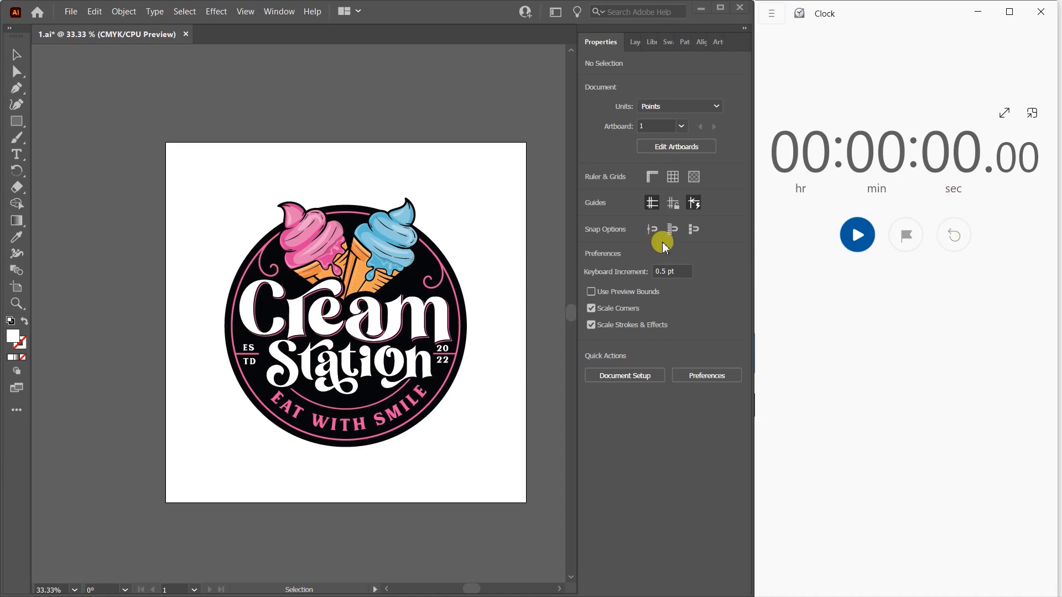
mouse_move(471, 276)
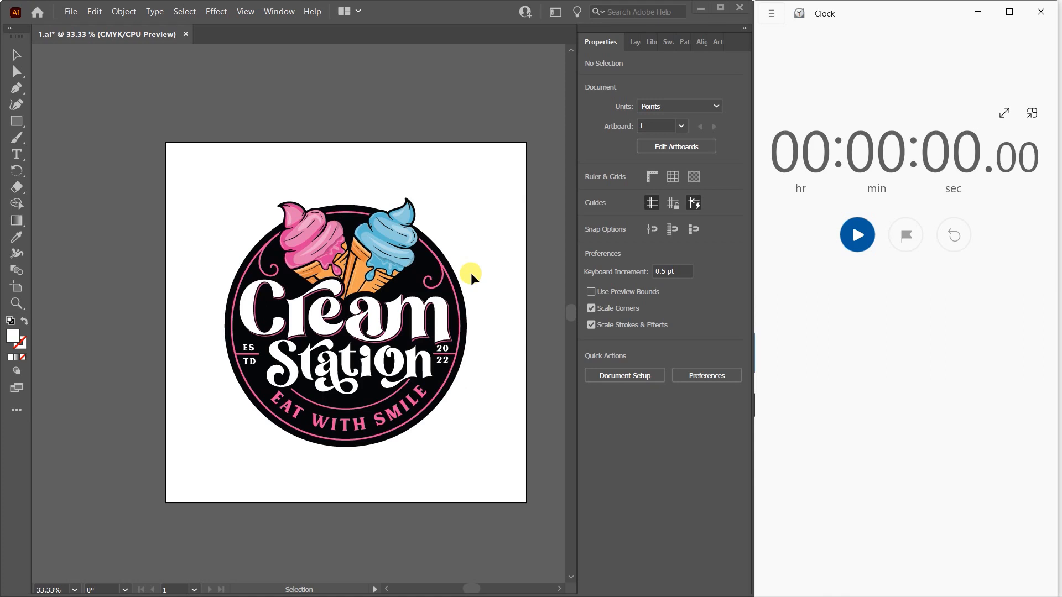
mouse_move(857, 236)
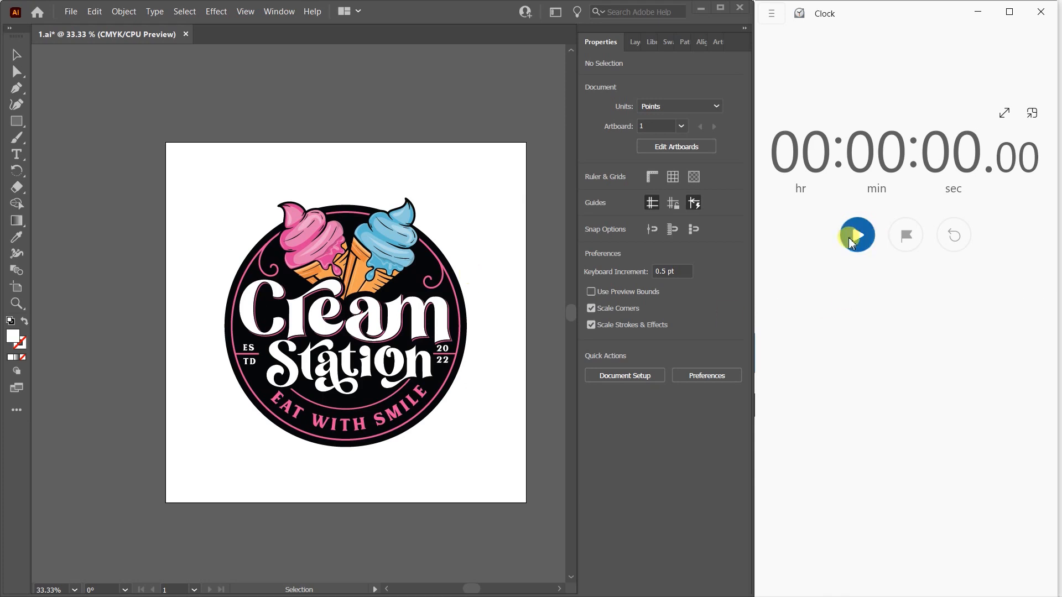
Start the stopwatch and save the logo into Destination as an AI file and a PDF
left_click(857, 235)
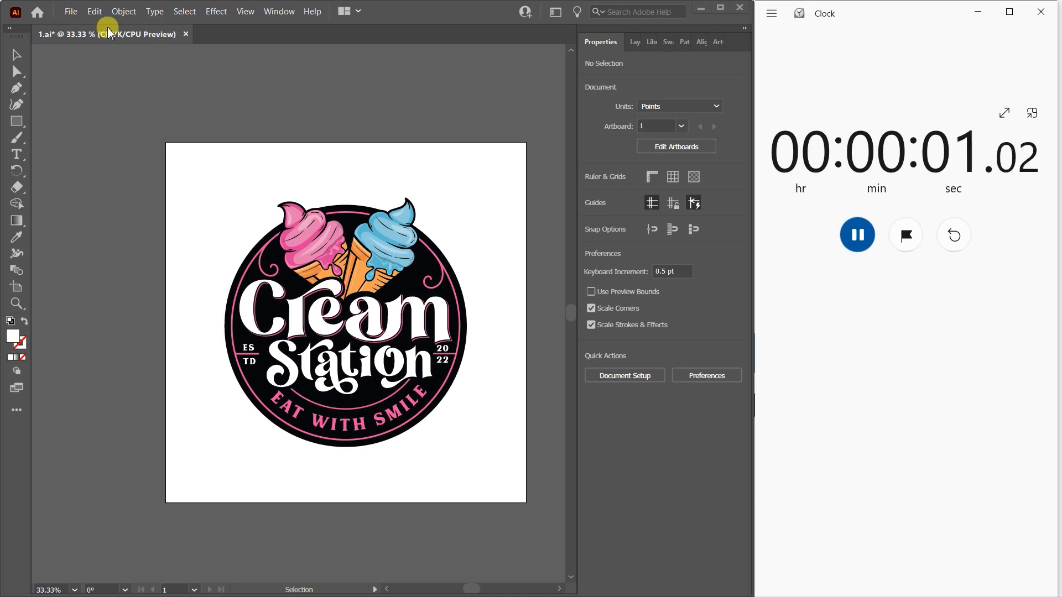
left_click(71, 11)
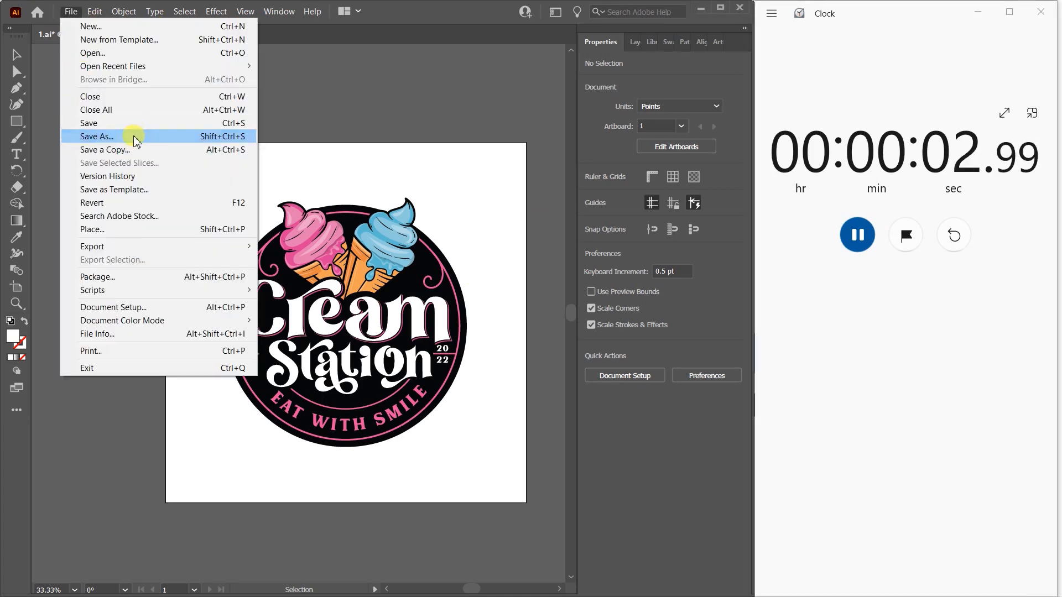
left_click(96, 136)
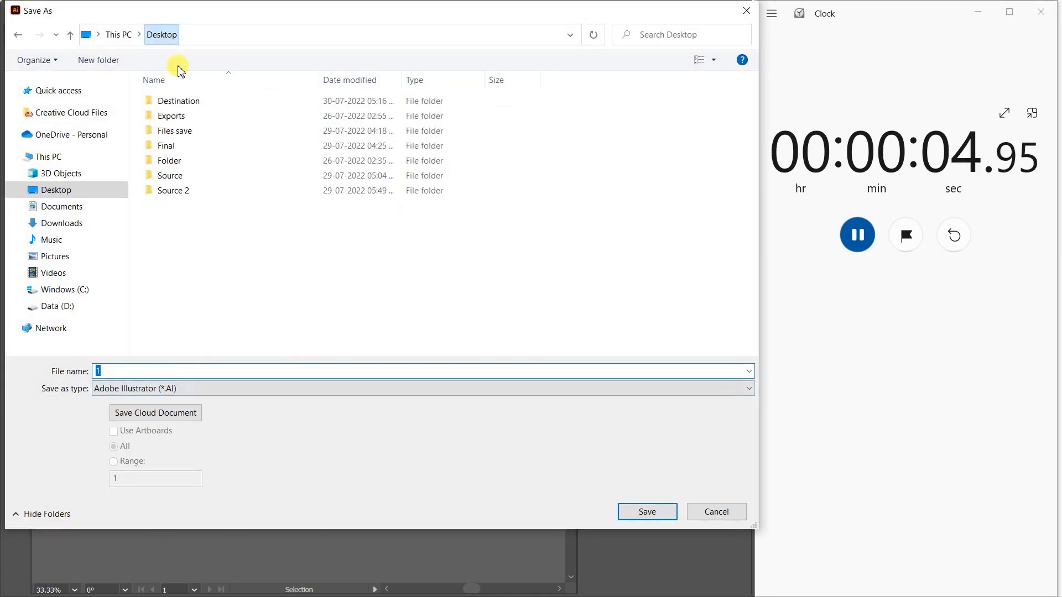
double_click(179, 101)
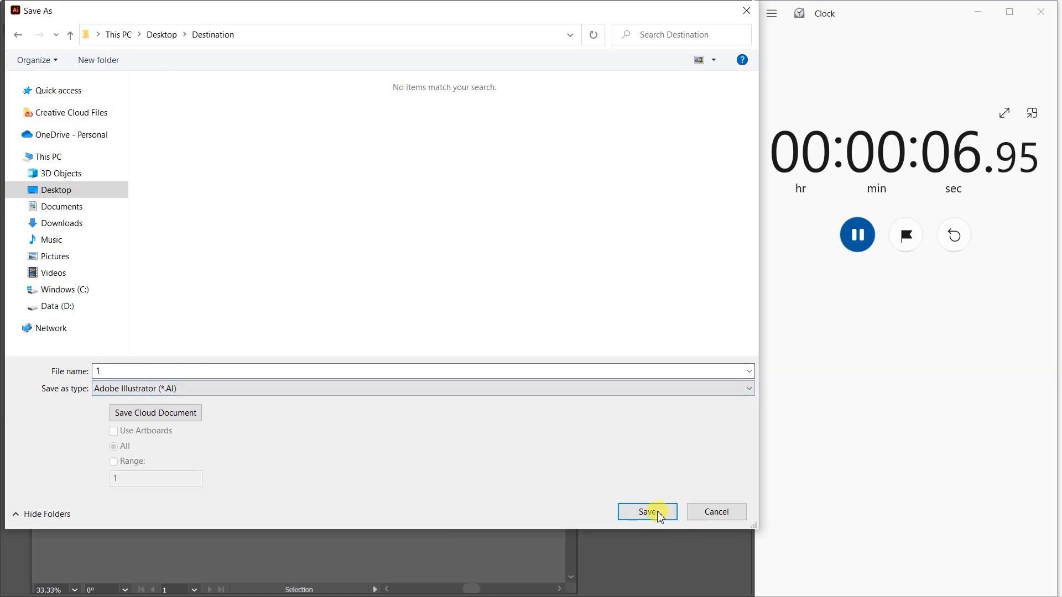
left_click(646, 511)
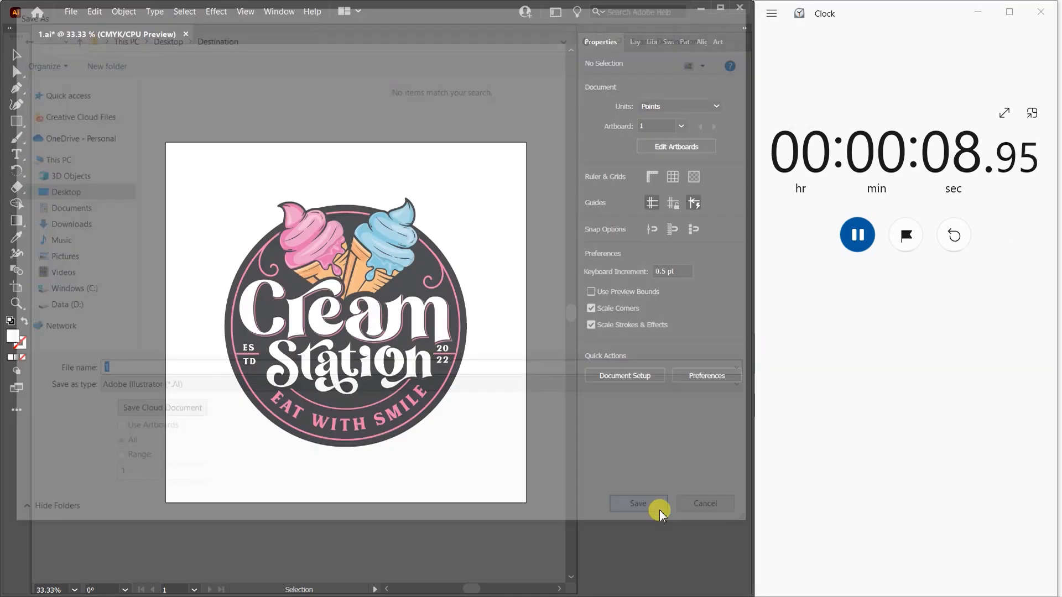
left_click(636, 503)
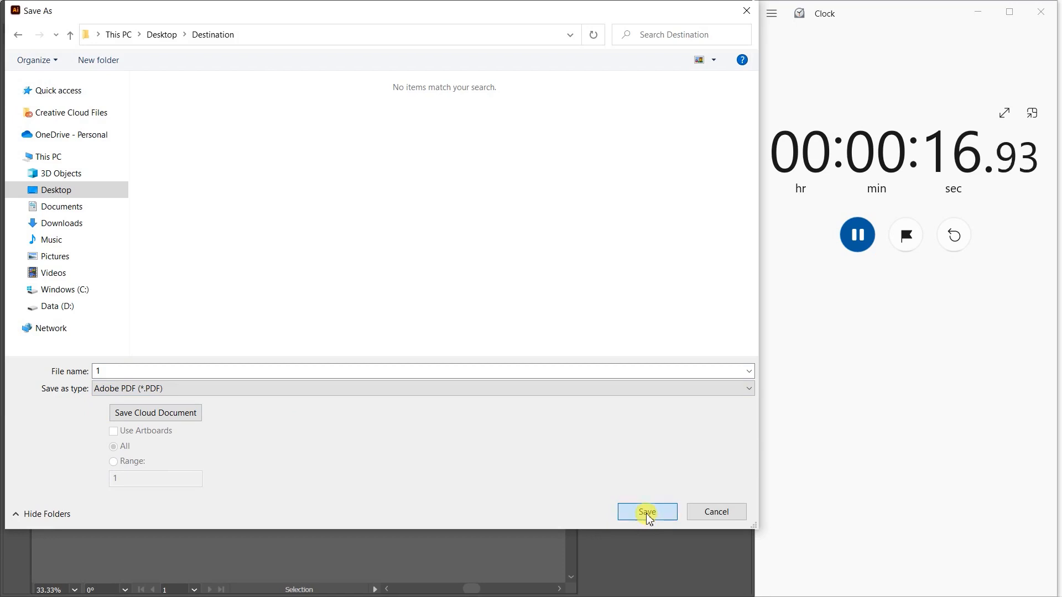
left_click(646, 511)
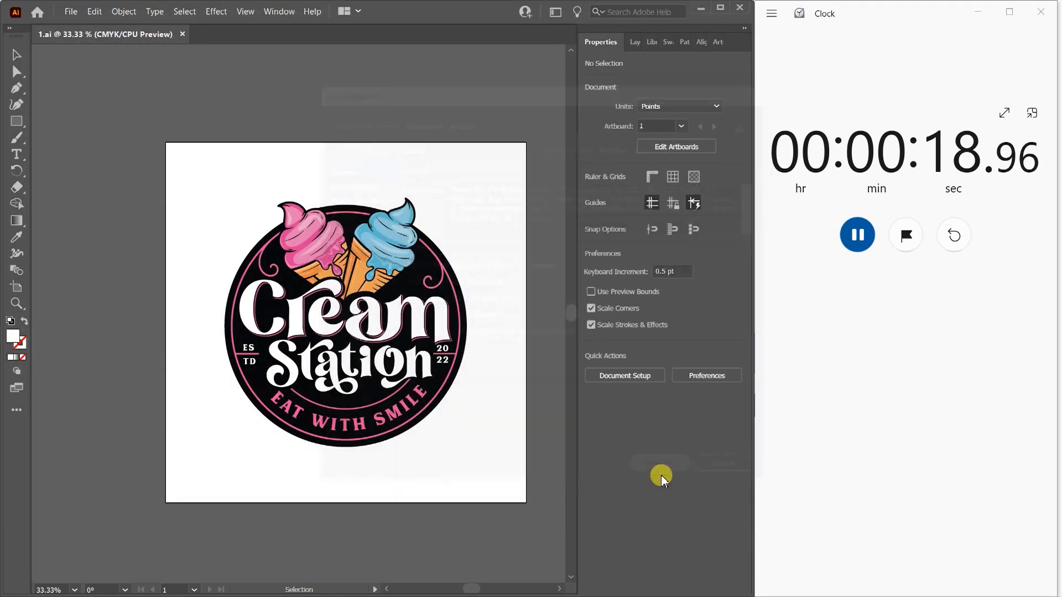
Save the logo to Destination as Illustrator EPS, accepting the default EPS options
left_click(70, 11)
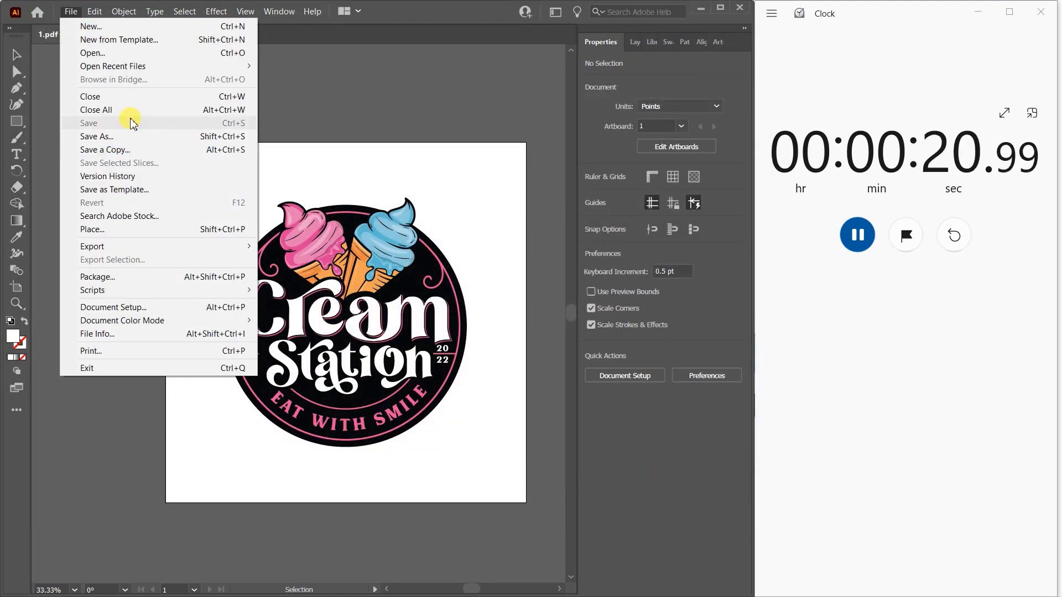
left_click(96, 136)
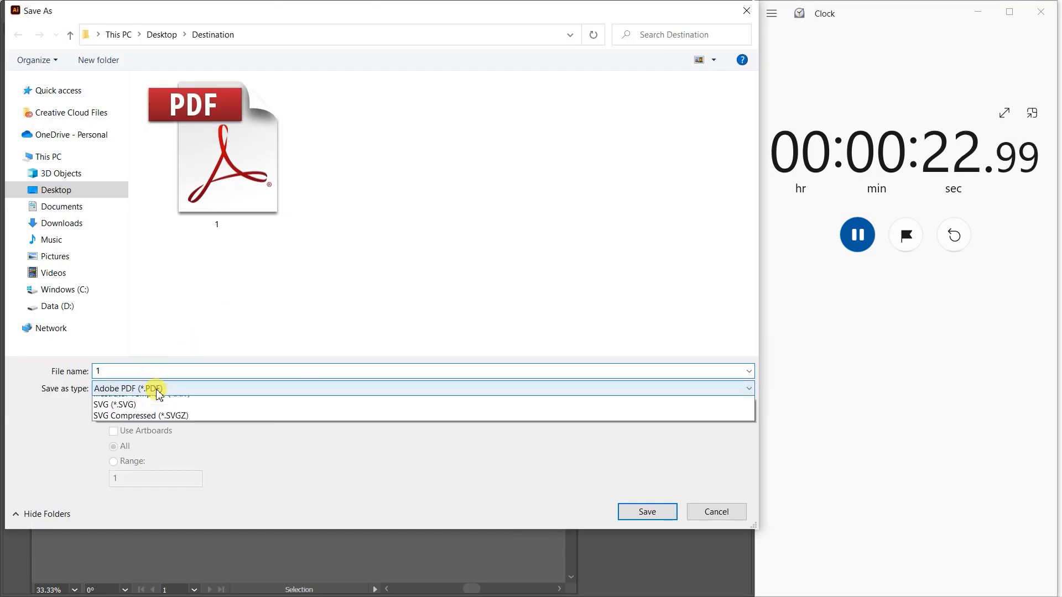
left_click(132, 389)
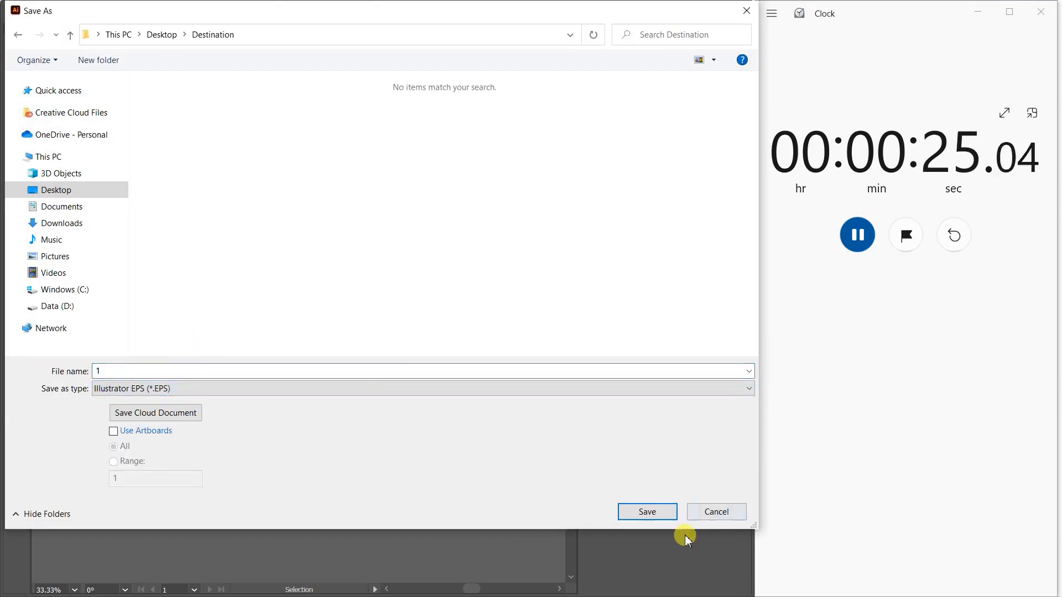
left_click(645, 511)
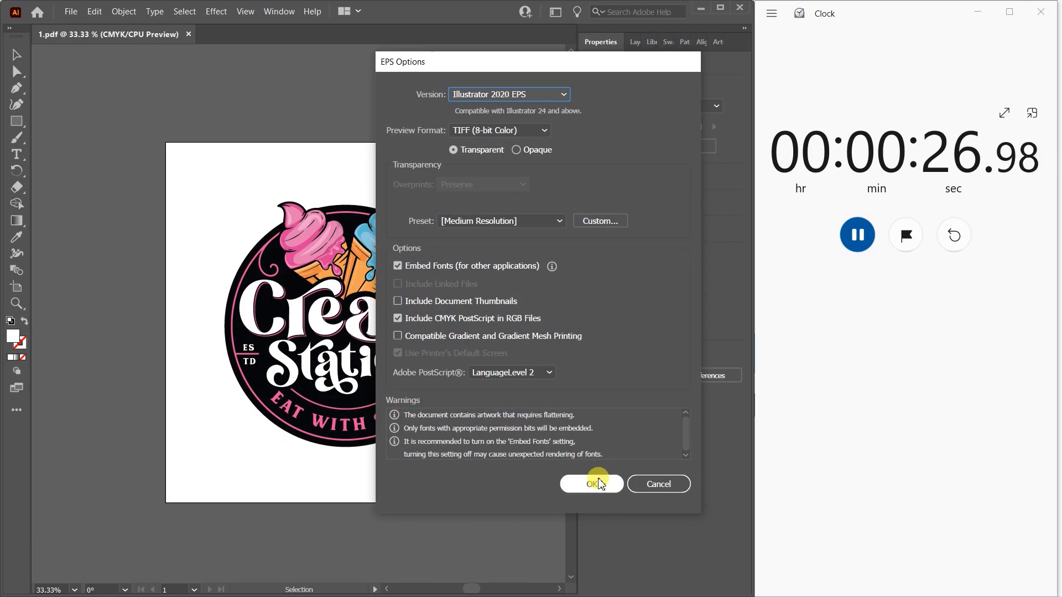
left_click(590, 484)
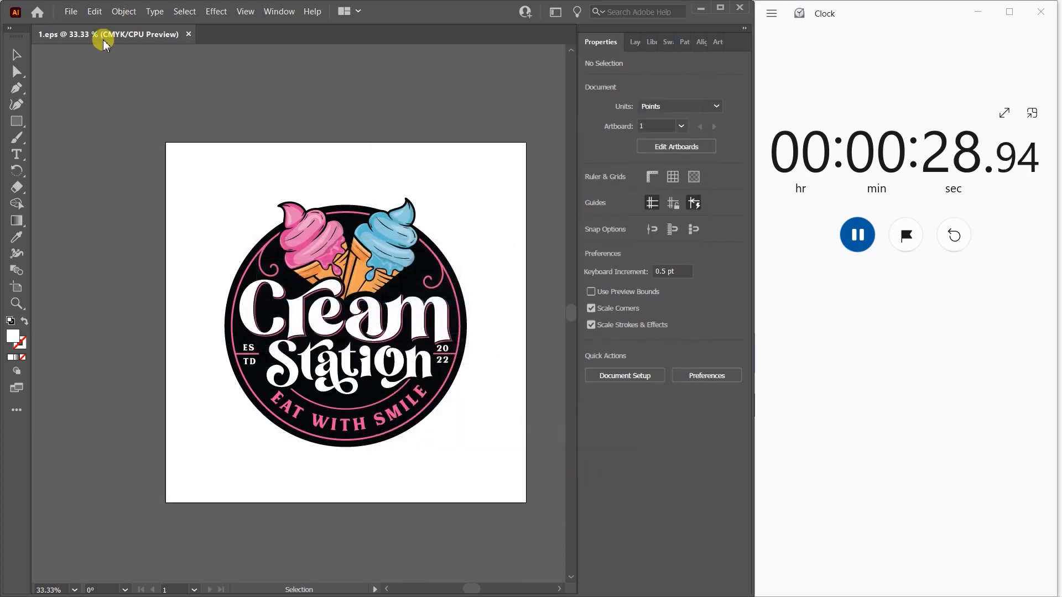
left_click(69, 12)
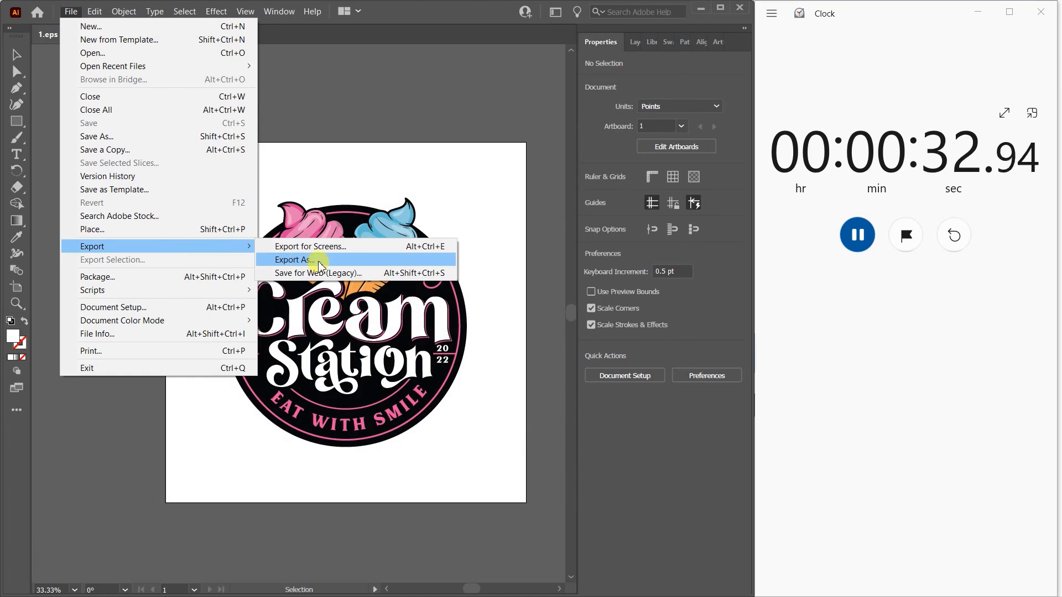
Export the logo as a JPEG to Destination, accepting the default JPEG options
left_click(292, 260)
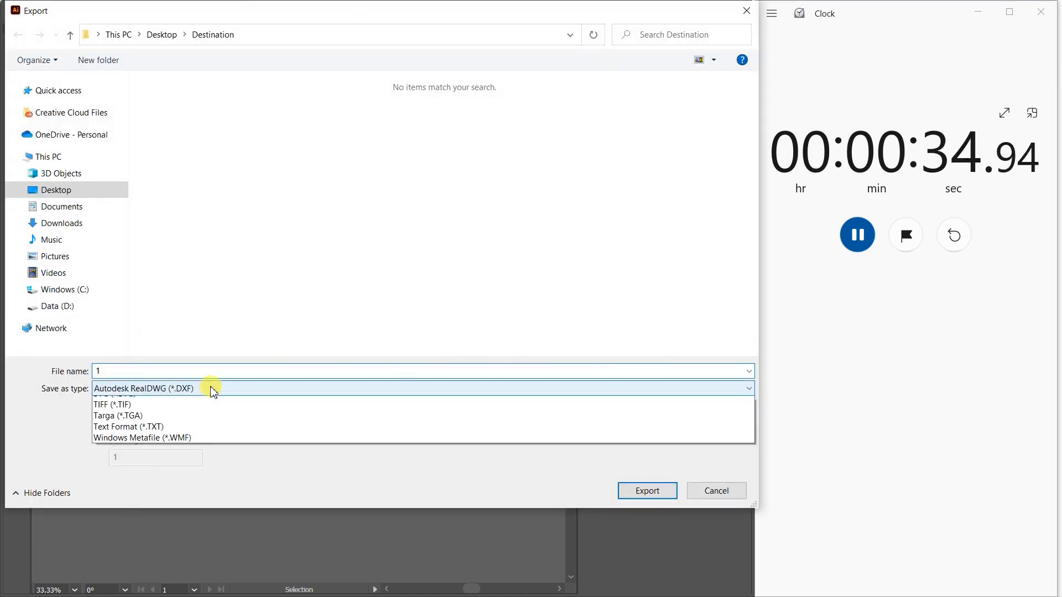
left_click(116, 388)
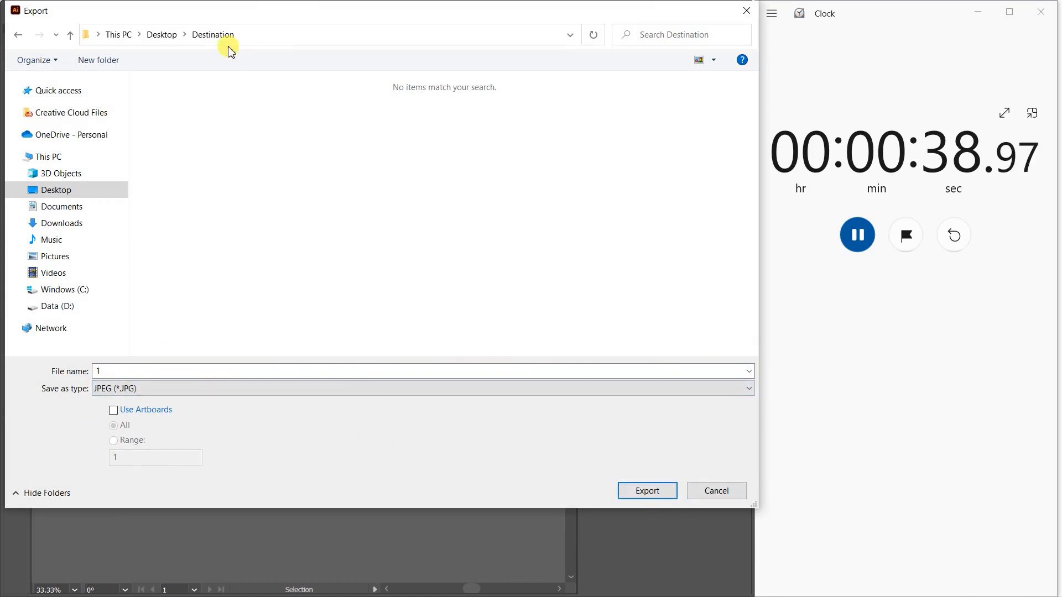
left_click(646, 490)
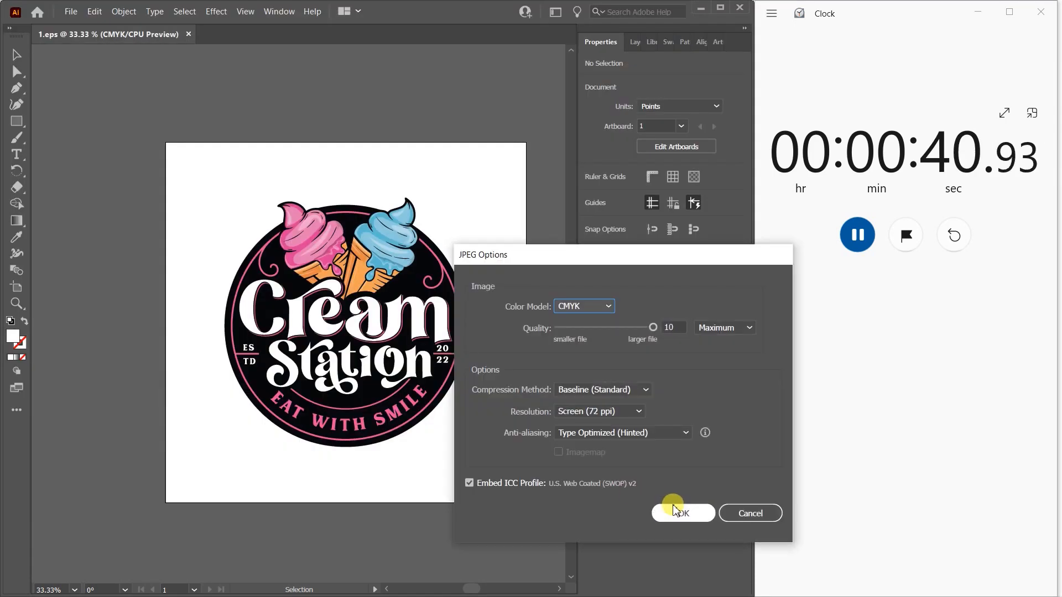
left_click(682, 513)
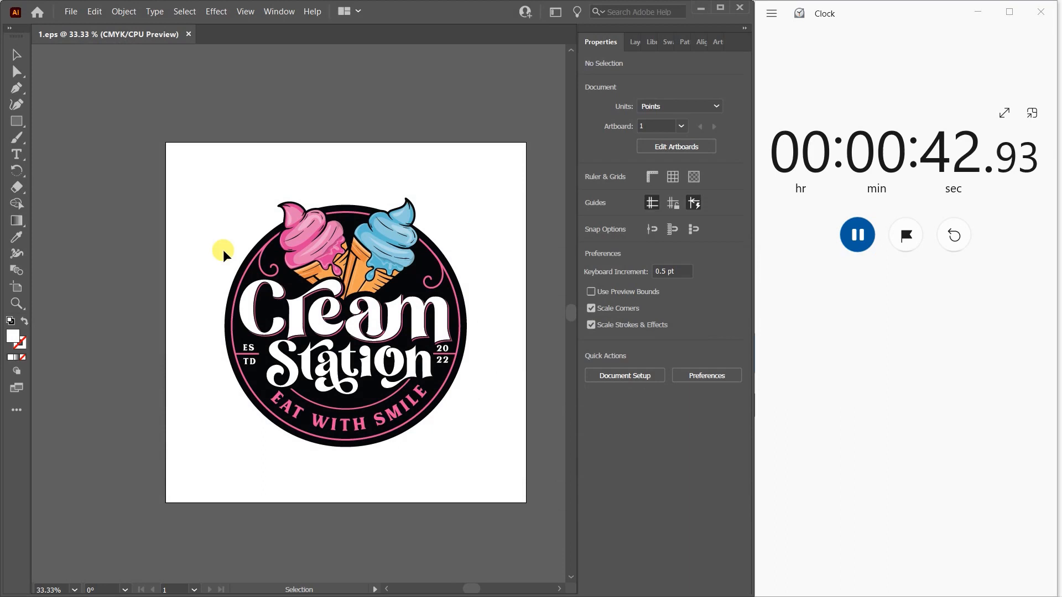
left_click(69, 11)
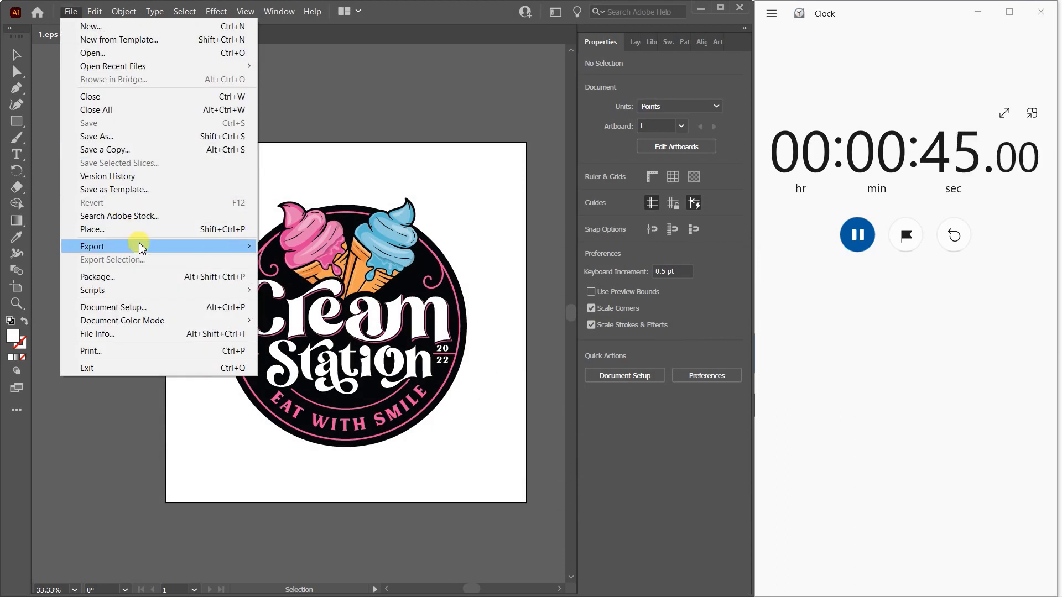
left_click(92, 245)
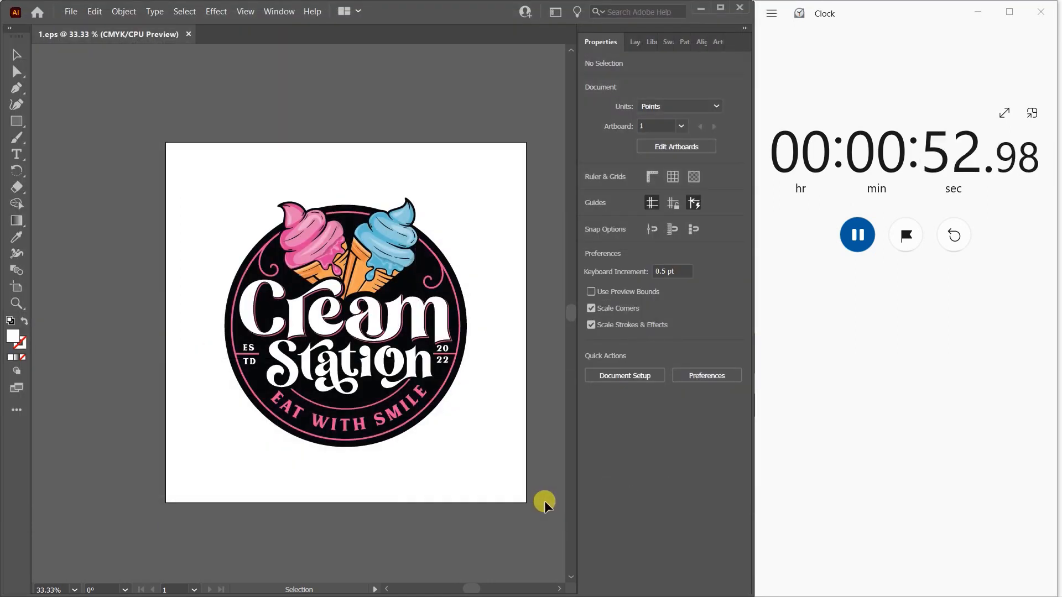
Stop the stopwatch at about 54 seconds
left_click(857, 235)
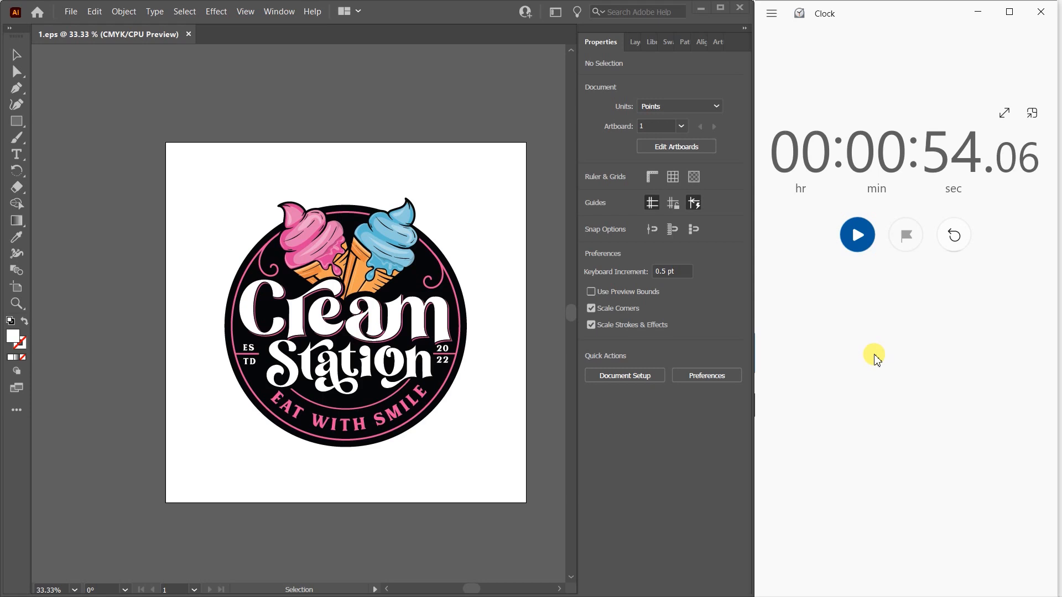
mouse_move(507, 159)
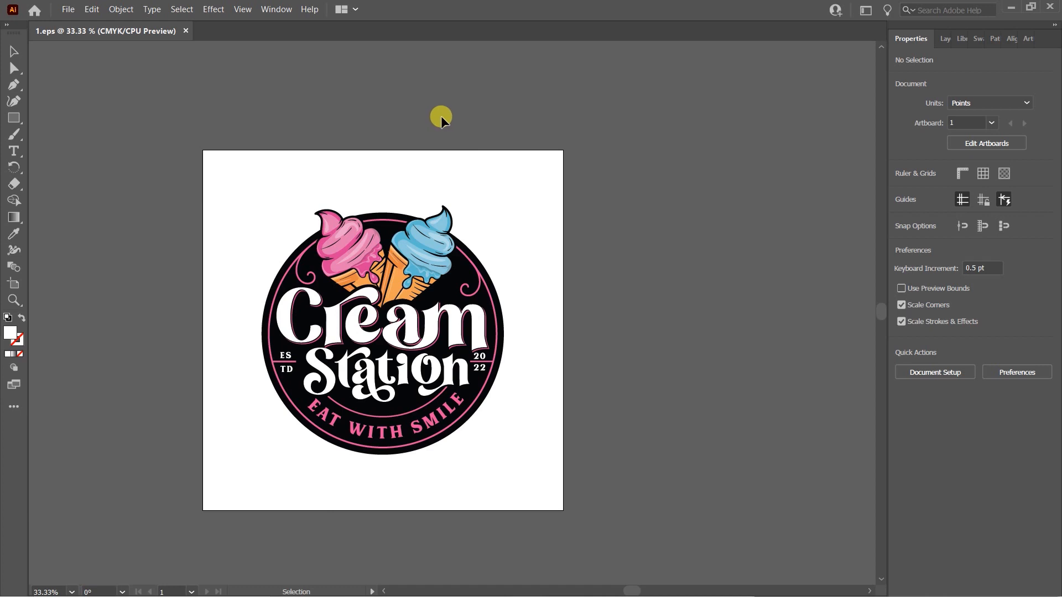
mouse_move(344, 49)
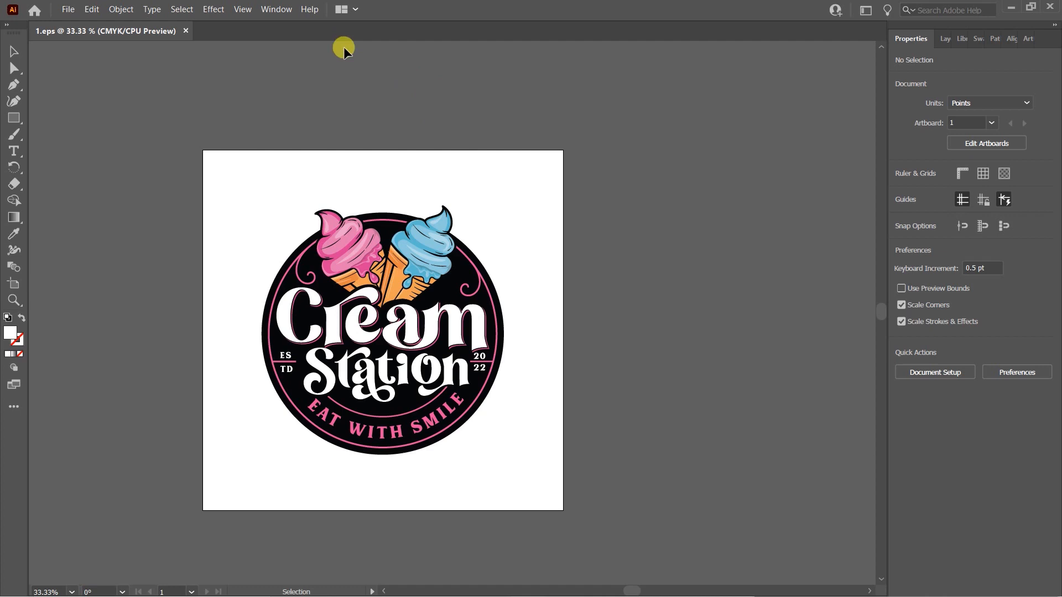
Show the Actions panel, then collapse the Default Actions and My Actions Set lists
left_click(276, 9)
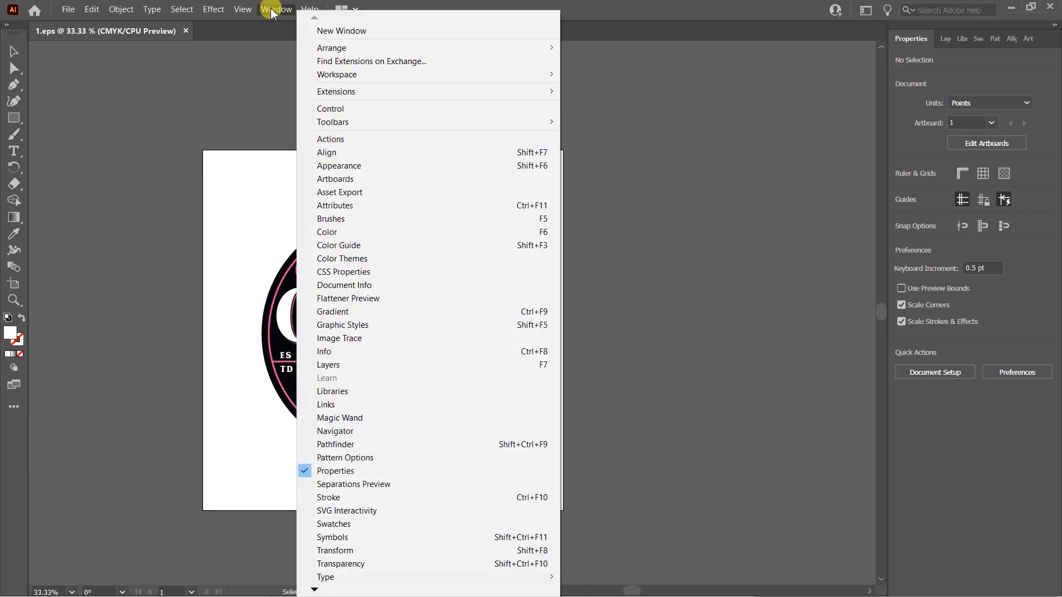
mouse_move(277, 9)
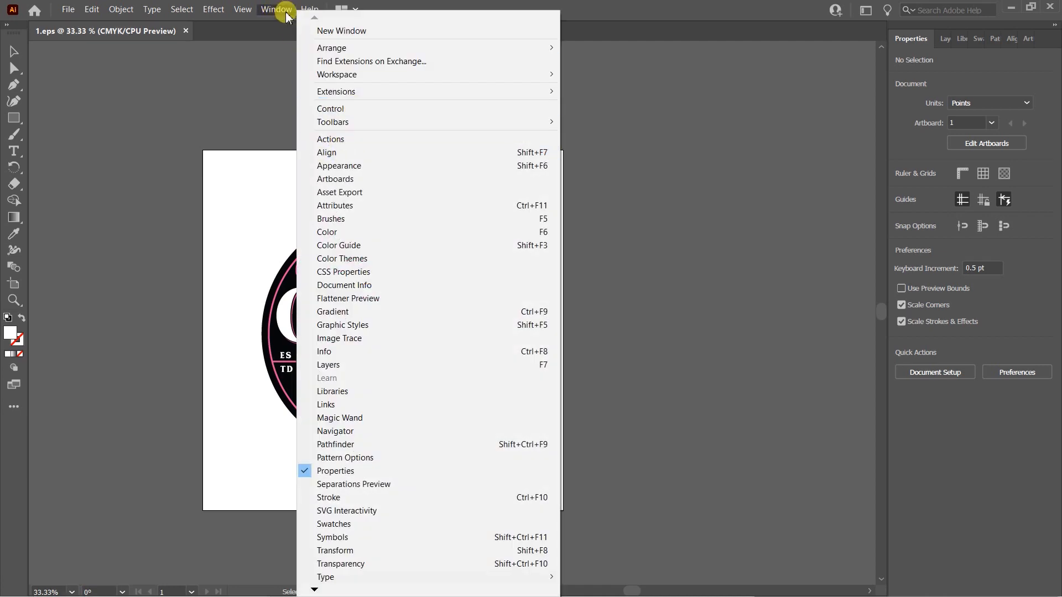
left_click(331, 139)
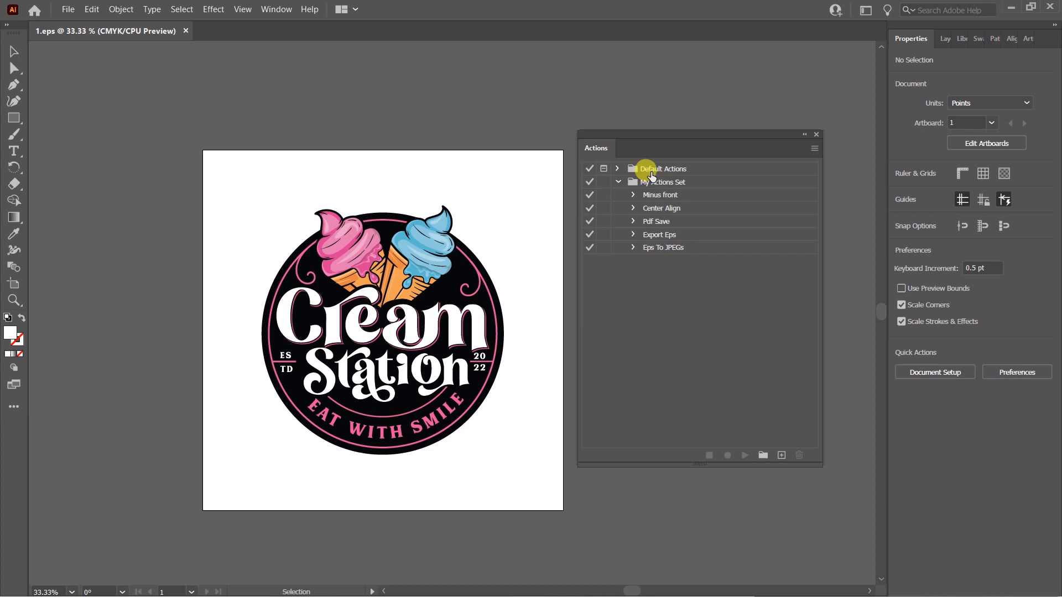
mouse_move(677, 176)
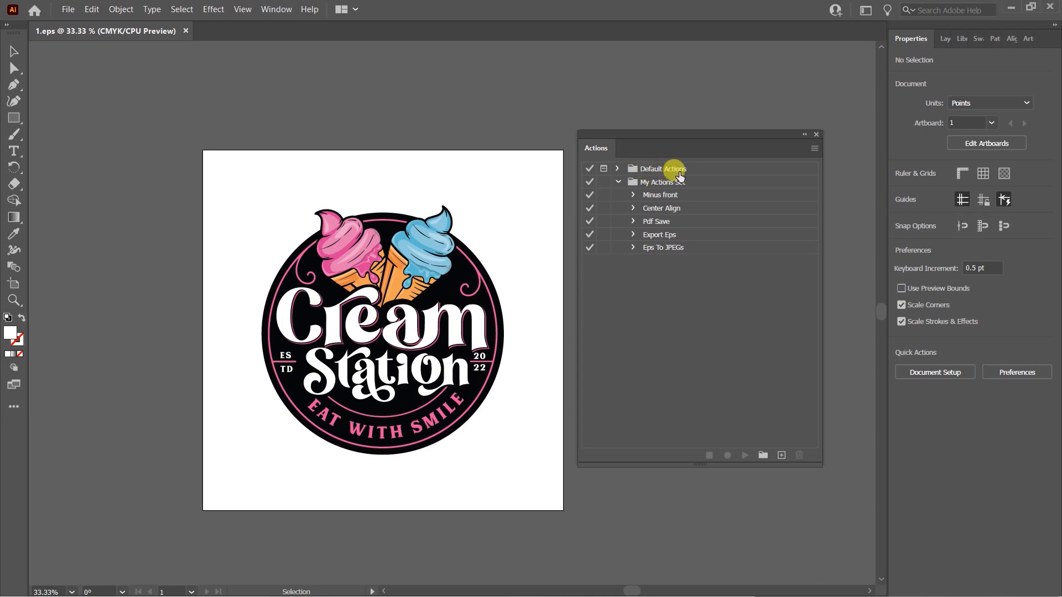
left_click(618, 168)
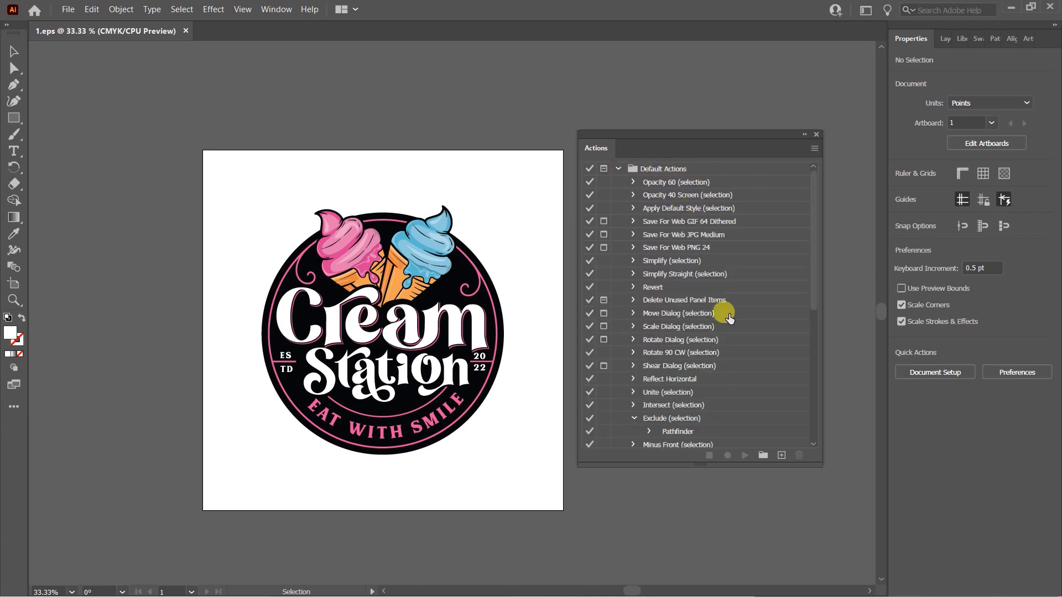
left_click(617, 169)
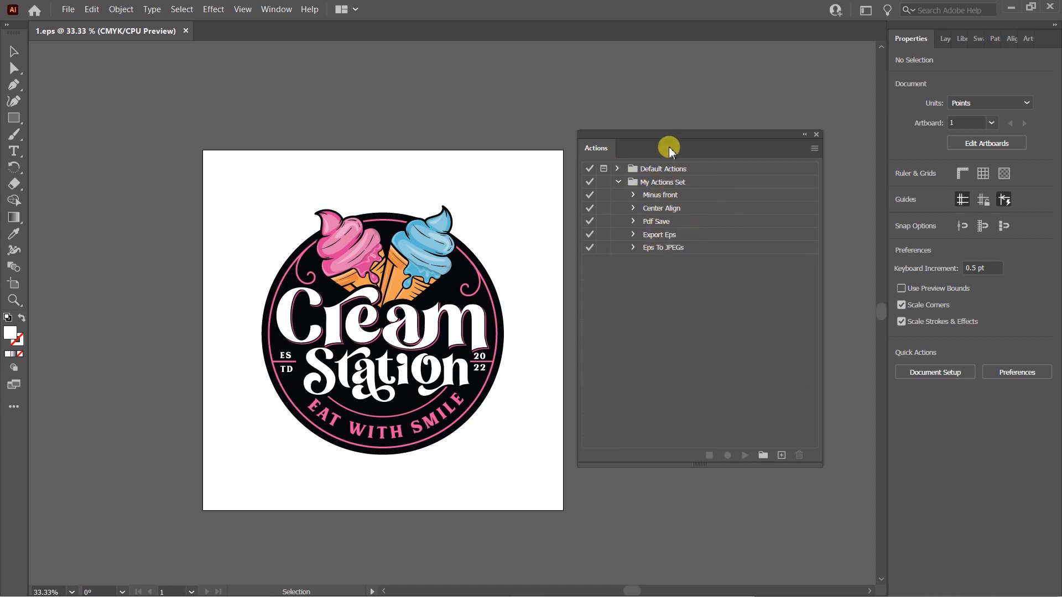
left_click(617, 181)
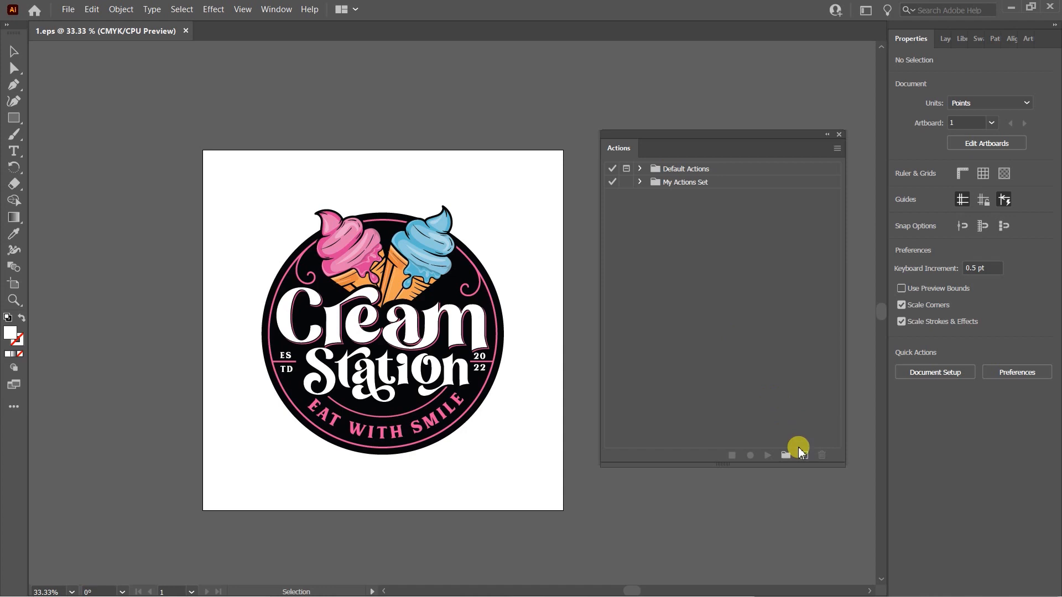
mouse_move(805, 455)
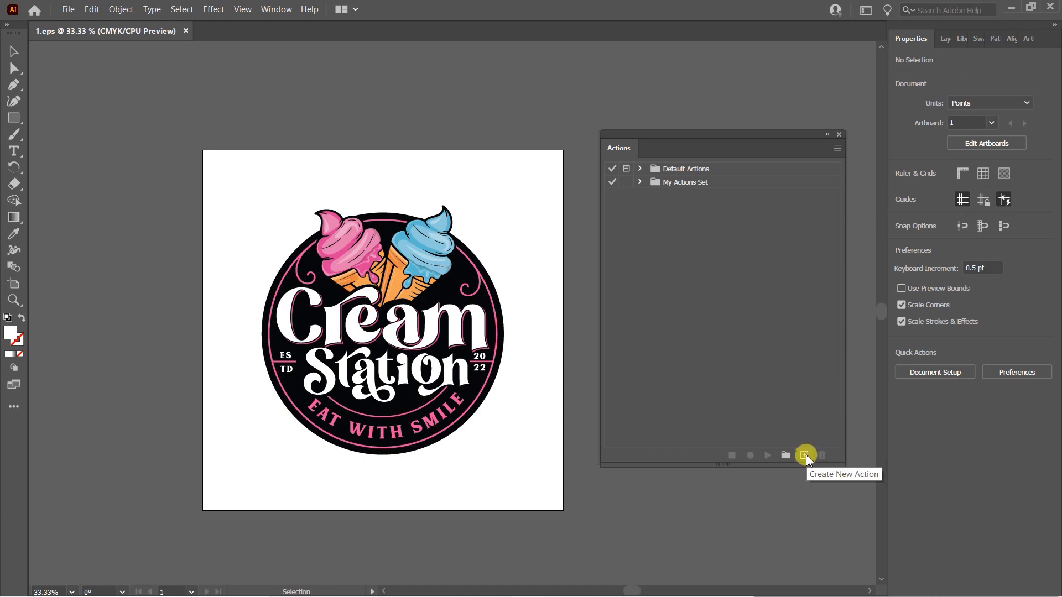
Create a new action named 'Export Mutiple Format' in My Actions Set
left_click(805, 456)
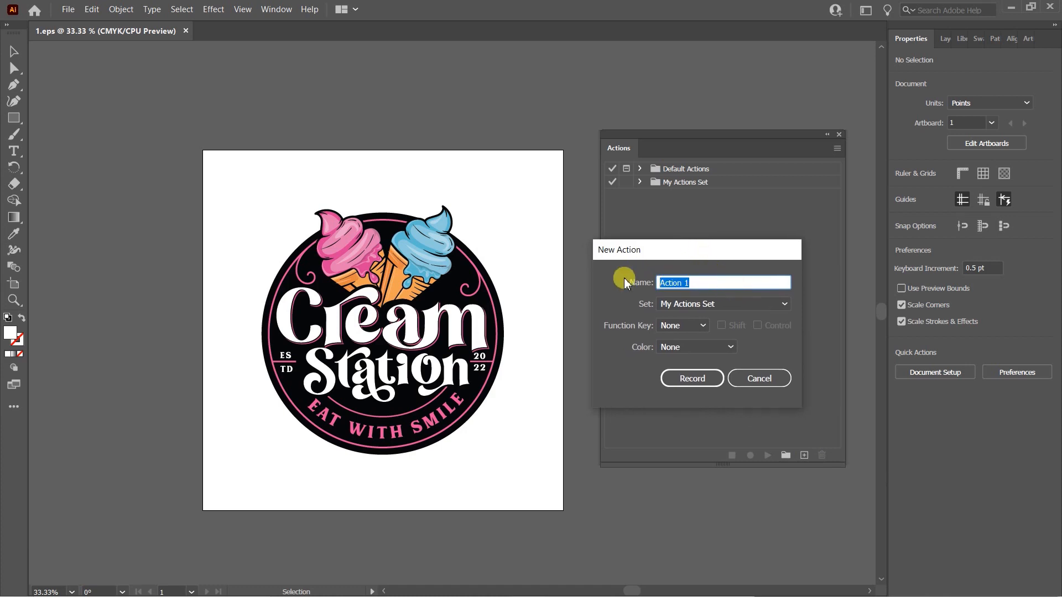
type("Export Mutiple")
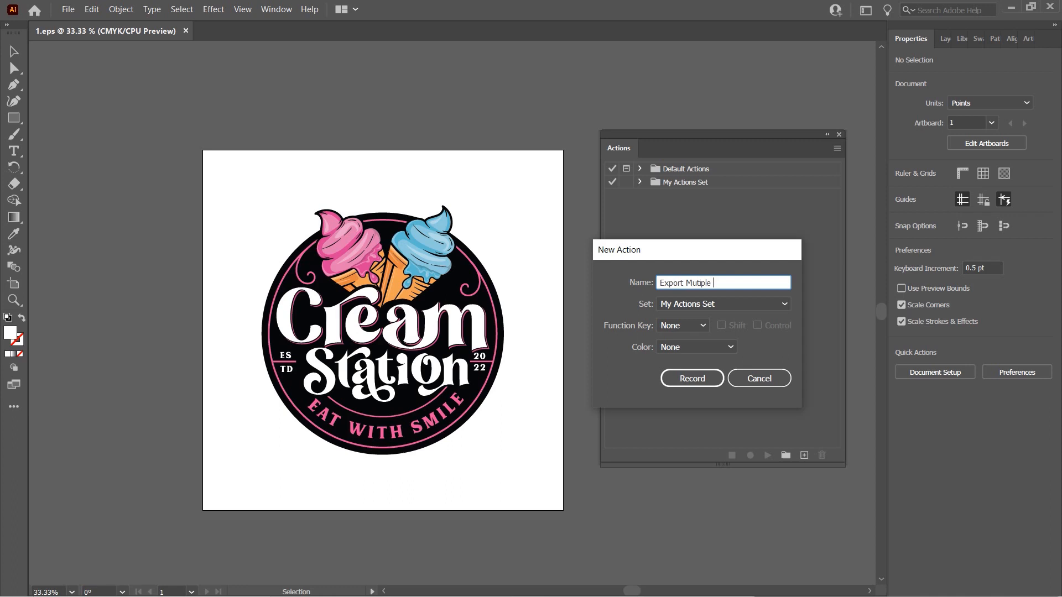
type("Format")
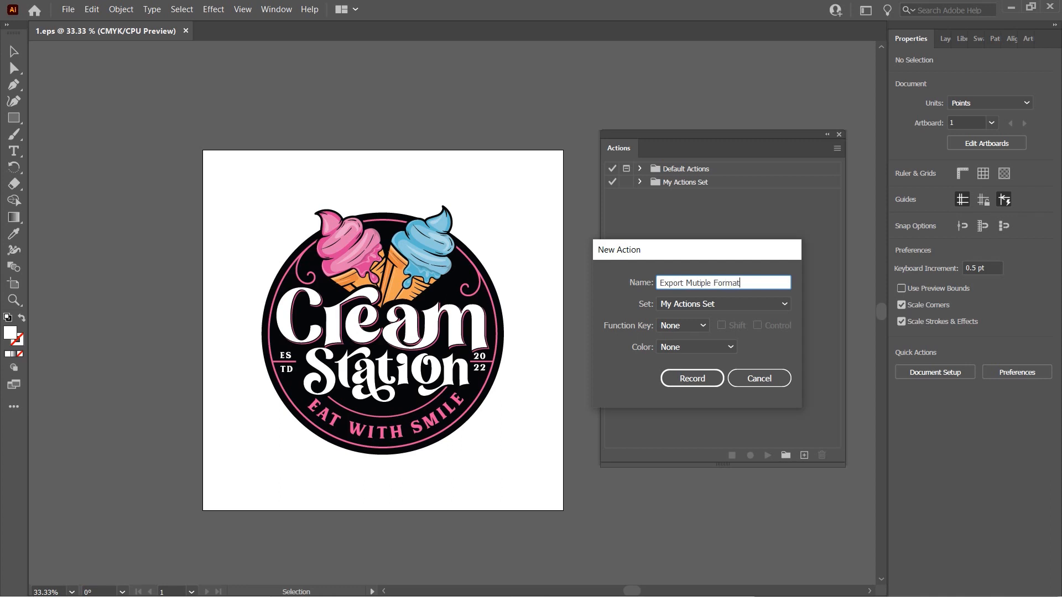
mouse_move(537, 313)
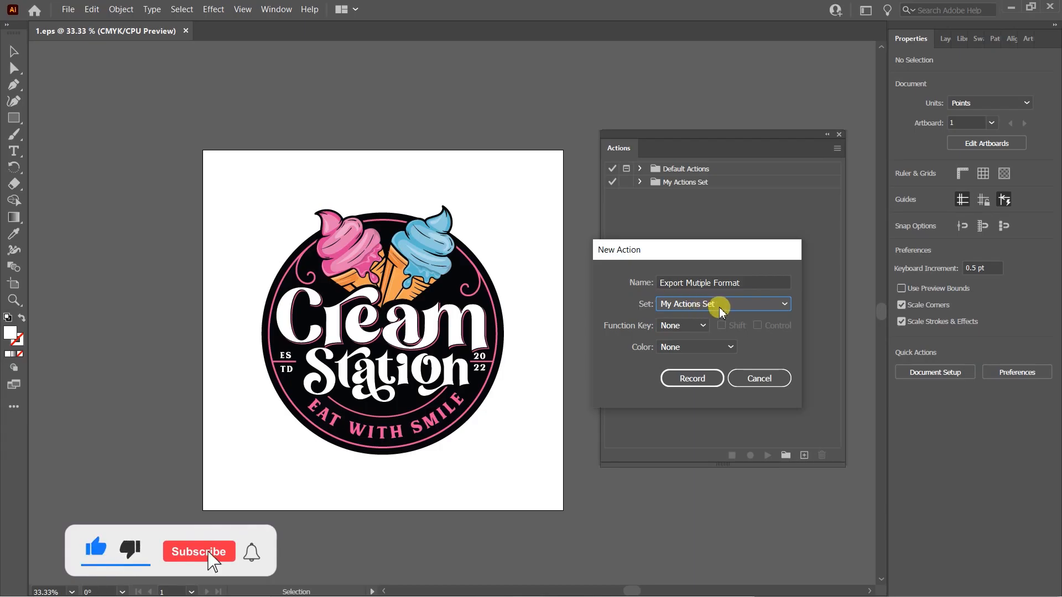
left_click(198, 552)
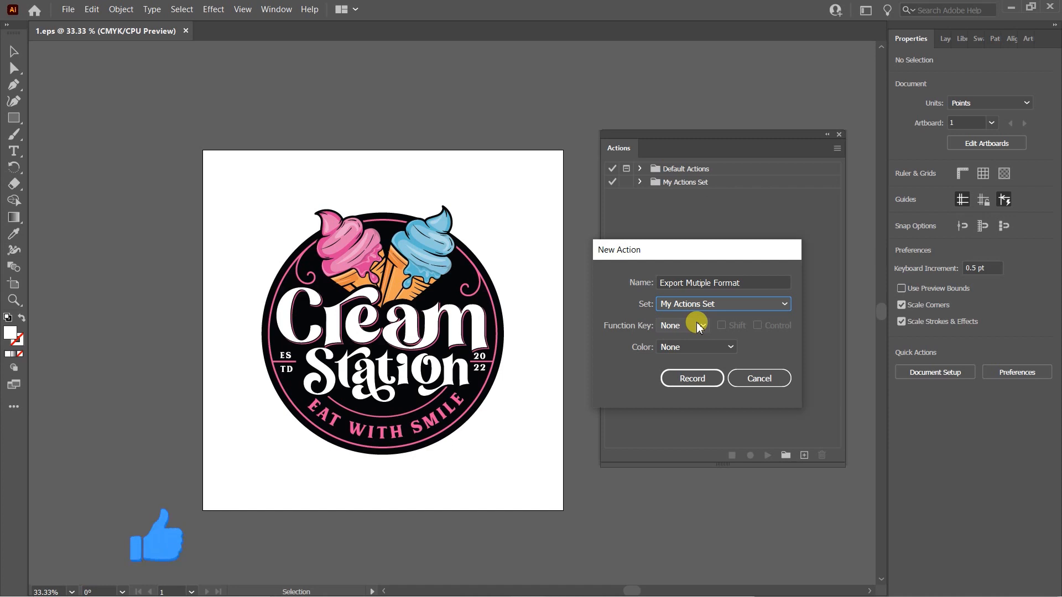
Give the action a Shift+Control+F3 shortcut with colour None, and start recording
left_click(685, 326)
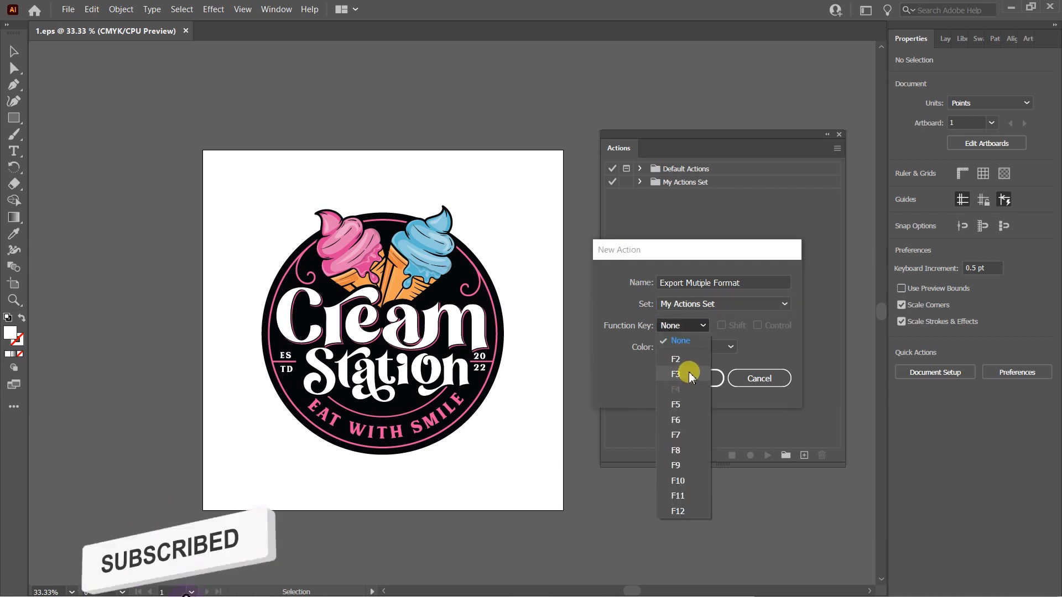
left_click(675, 358)
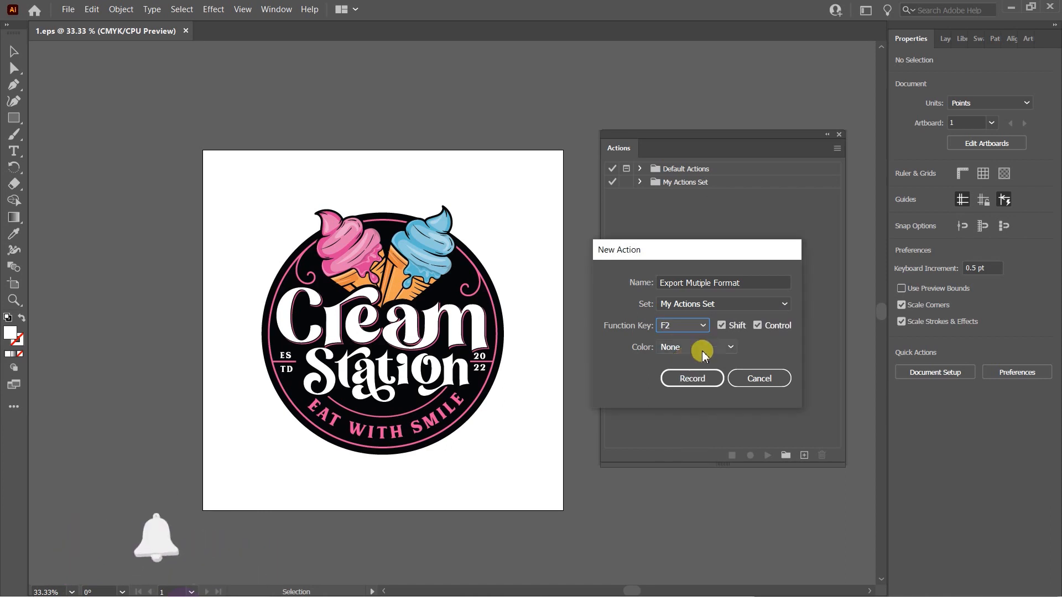
left_click(681, 325)
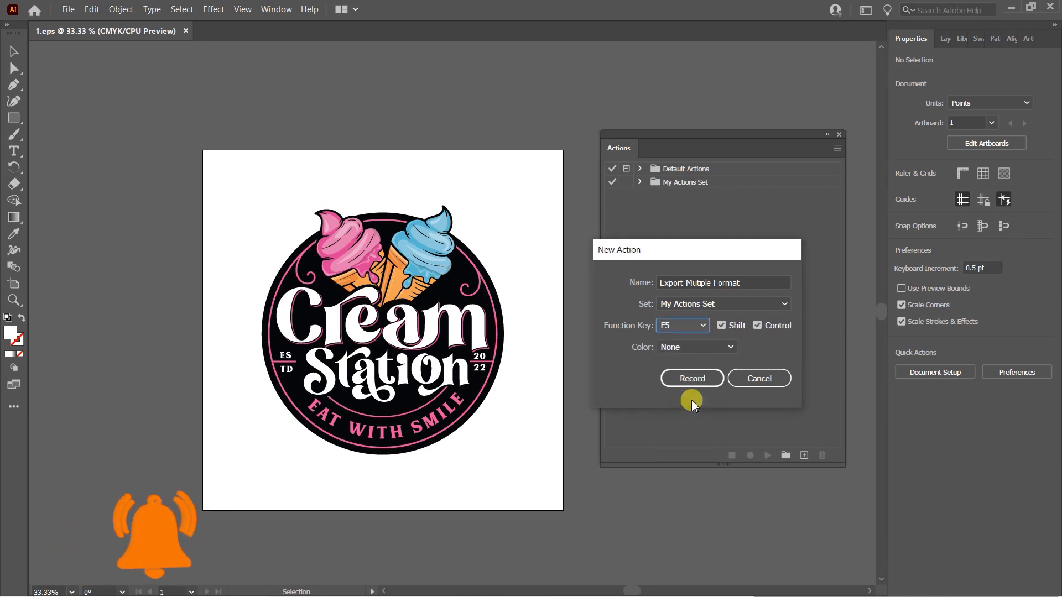
left_click(681, 326)
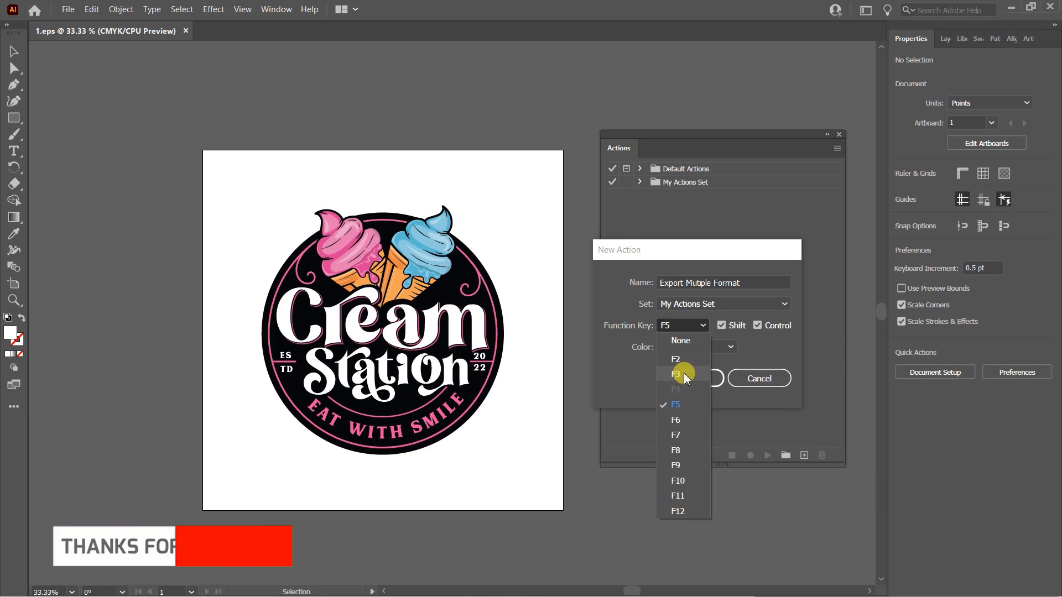
left_click(674, 374)
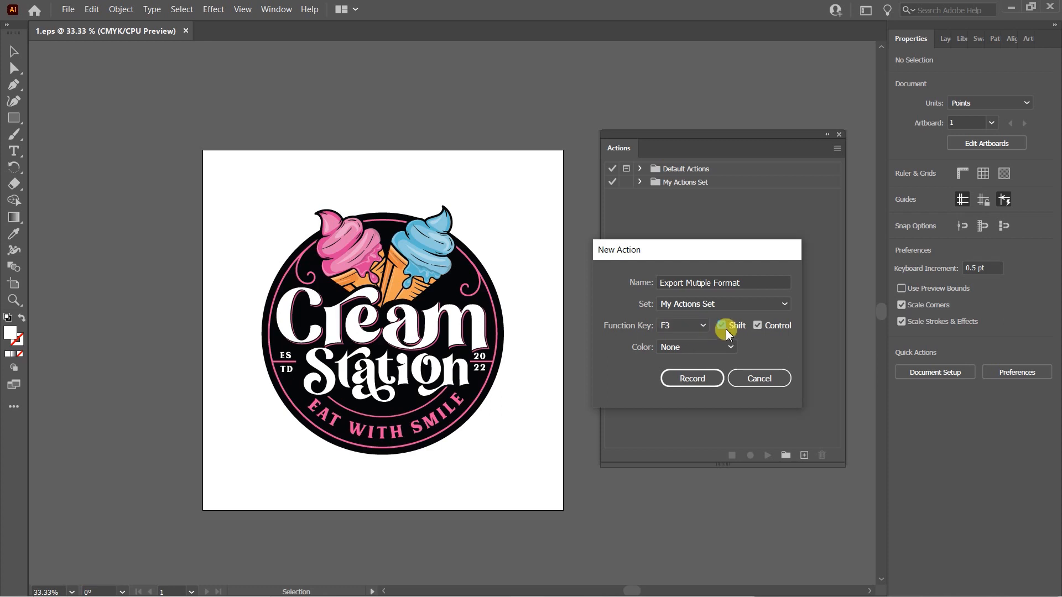
left_click(721, 325)
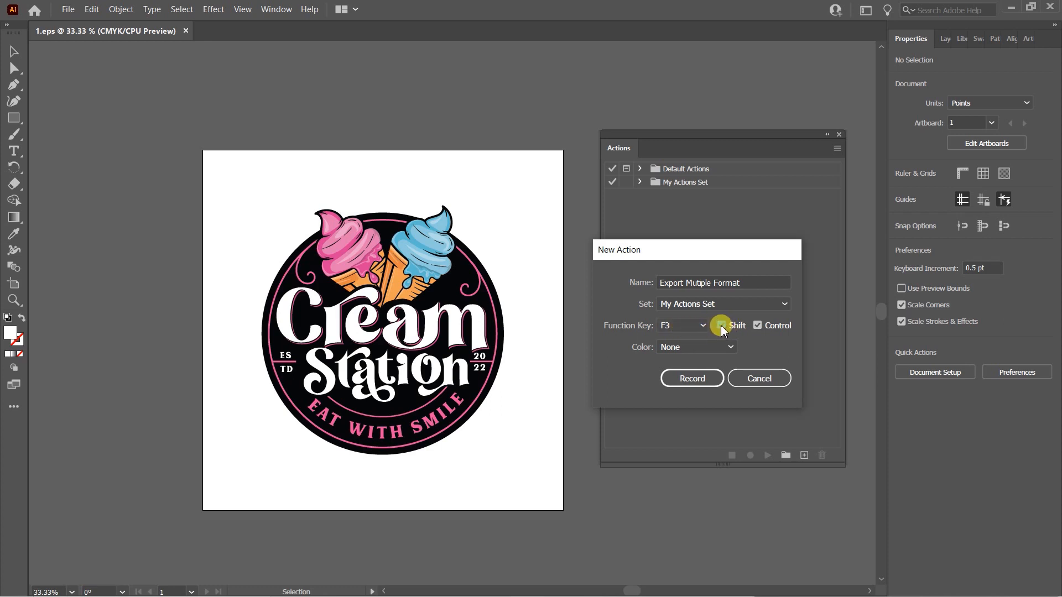
left_click(721, 326)
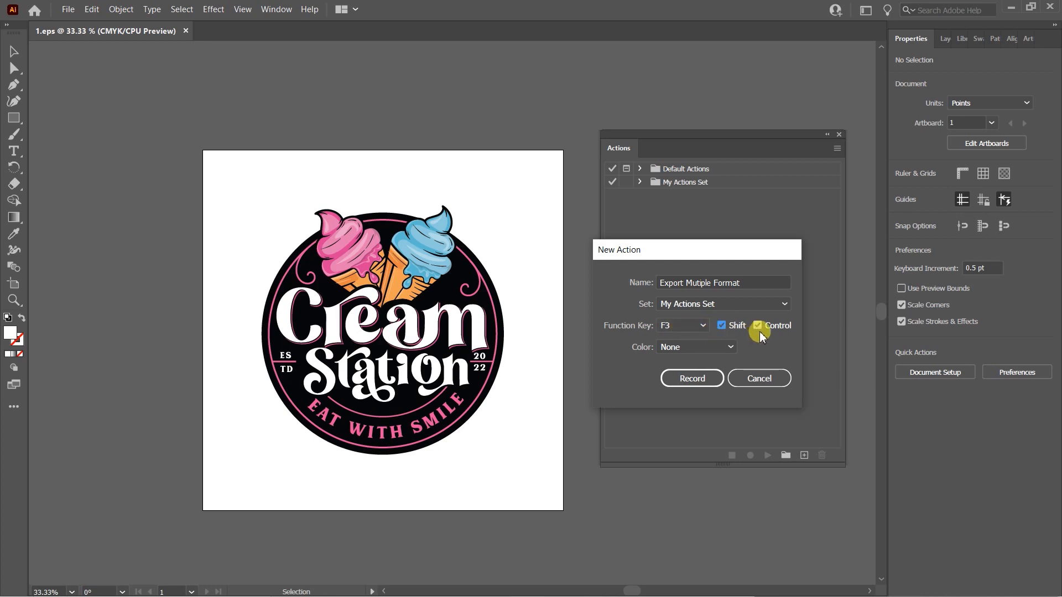
left_click(756, 326)
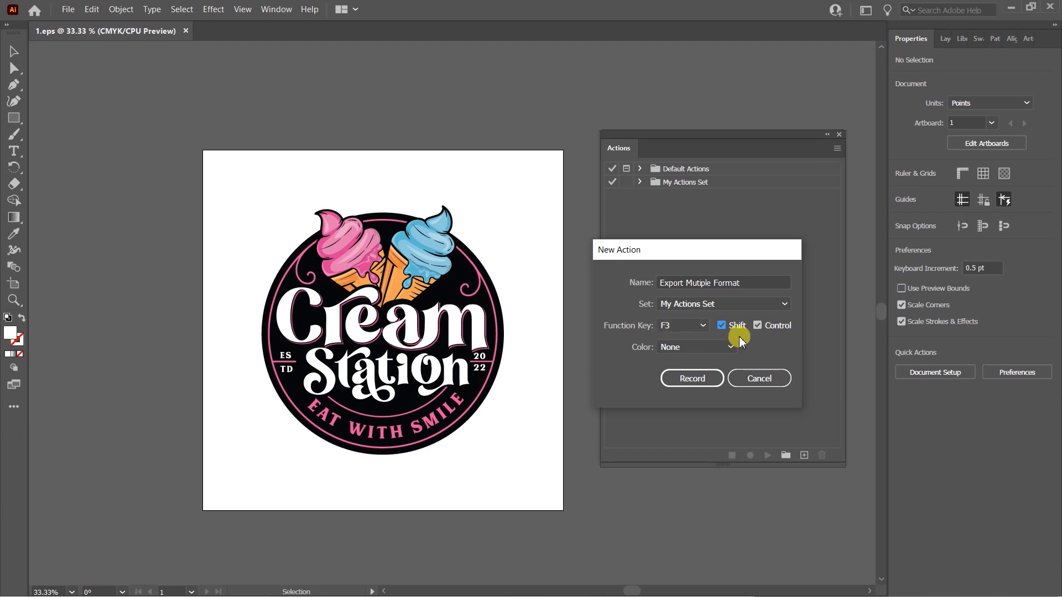
mouse_move(717, 349)
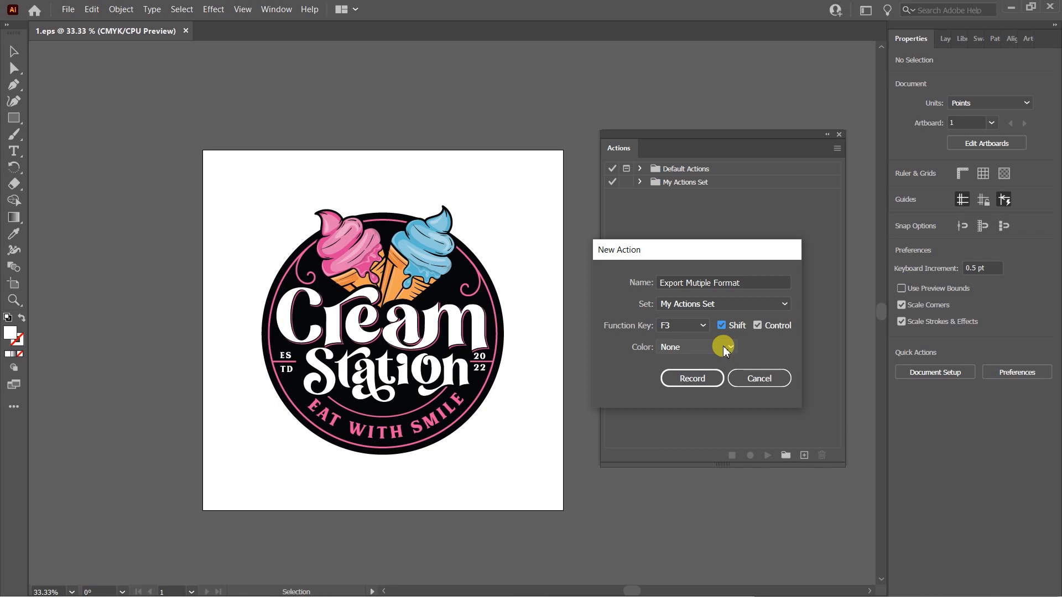
left_click(685, 347)
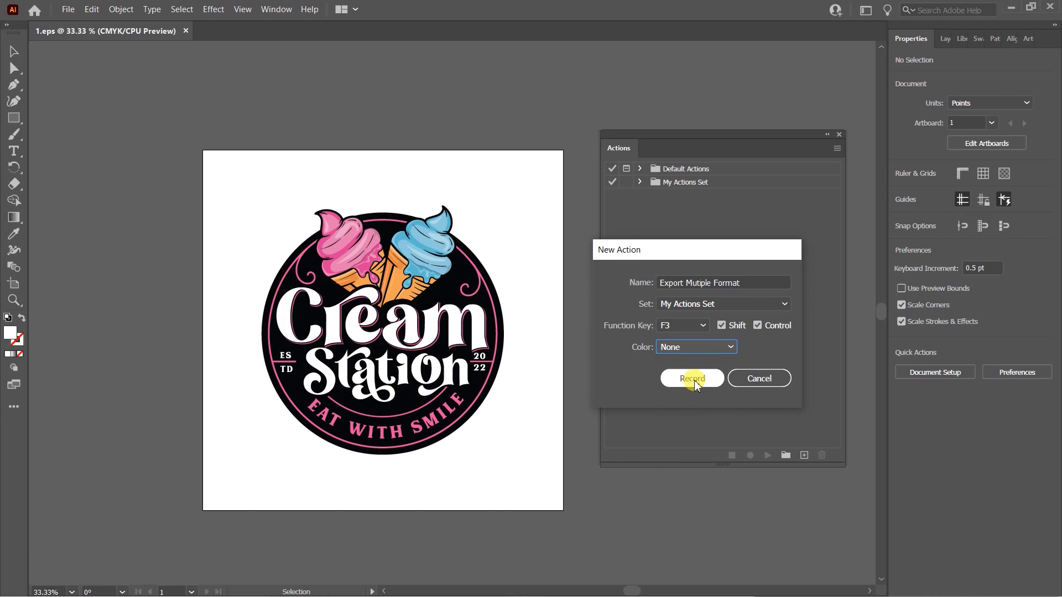
left_click(692, 378)
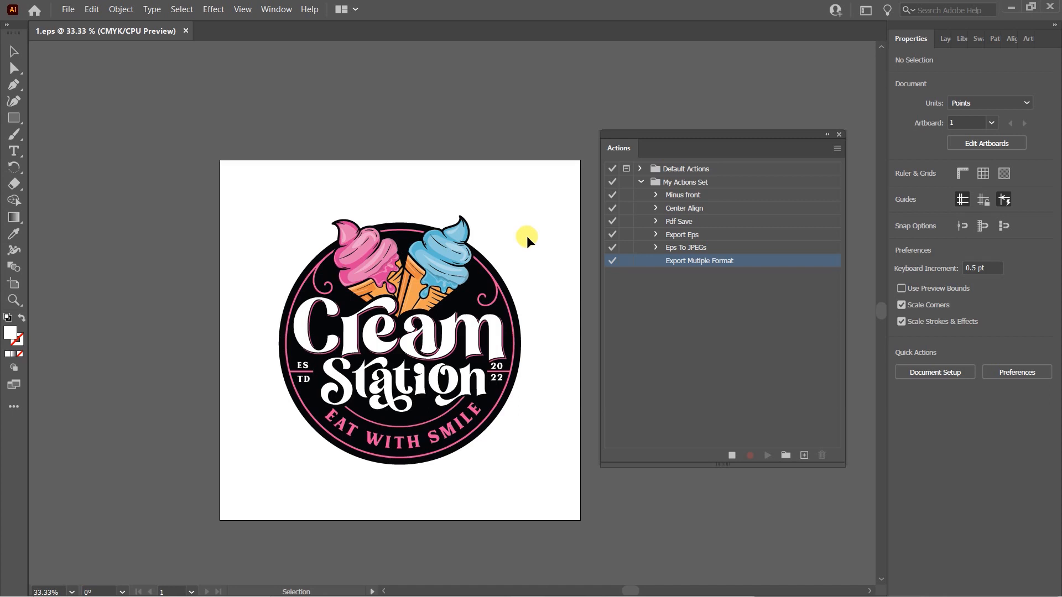
mouse_move(443, 224)
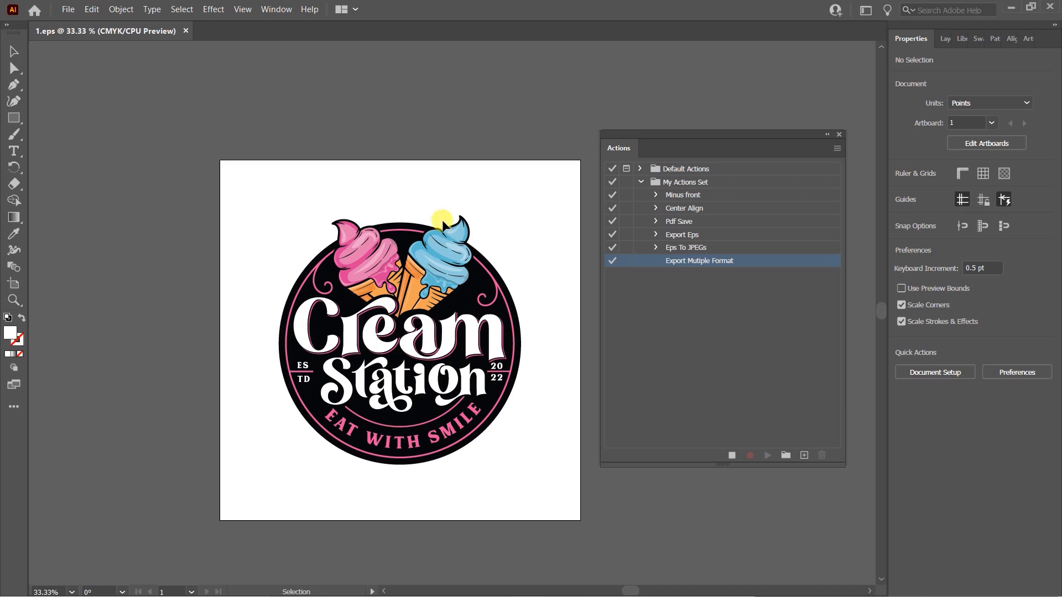
Save the logo as 2.ai in Desktop > Folder in Adobe Illustrator format
left_click(67, 9)
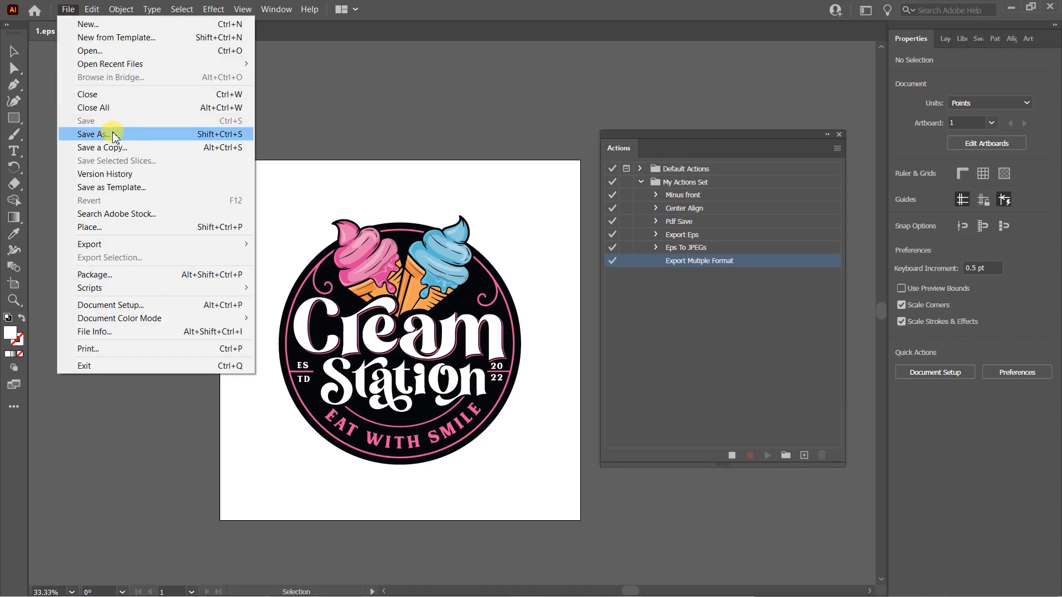
left_click(93, 134)
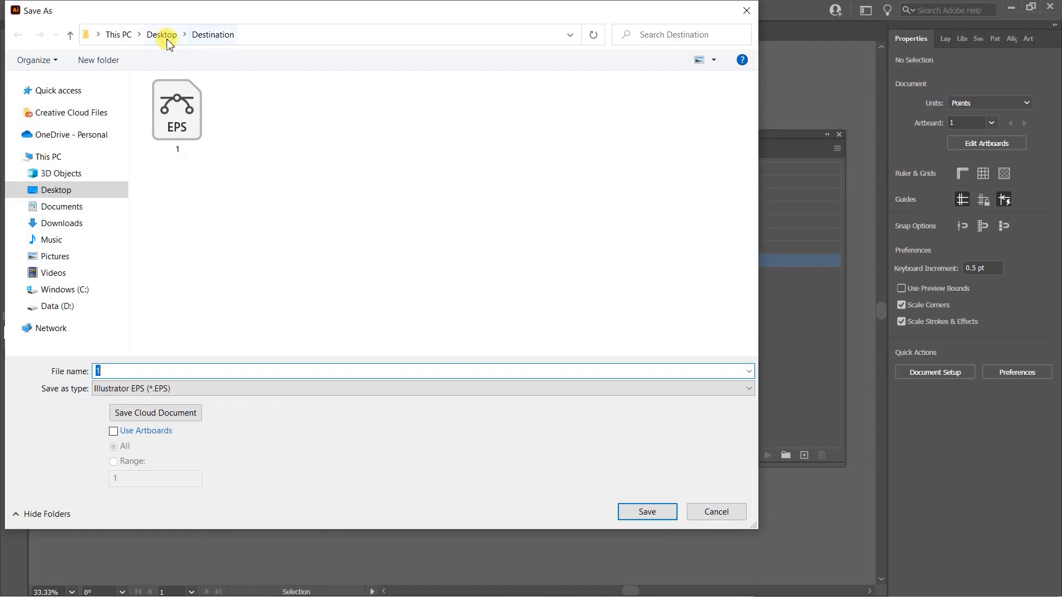
left_click(161, 35)
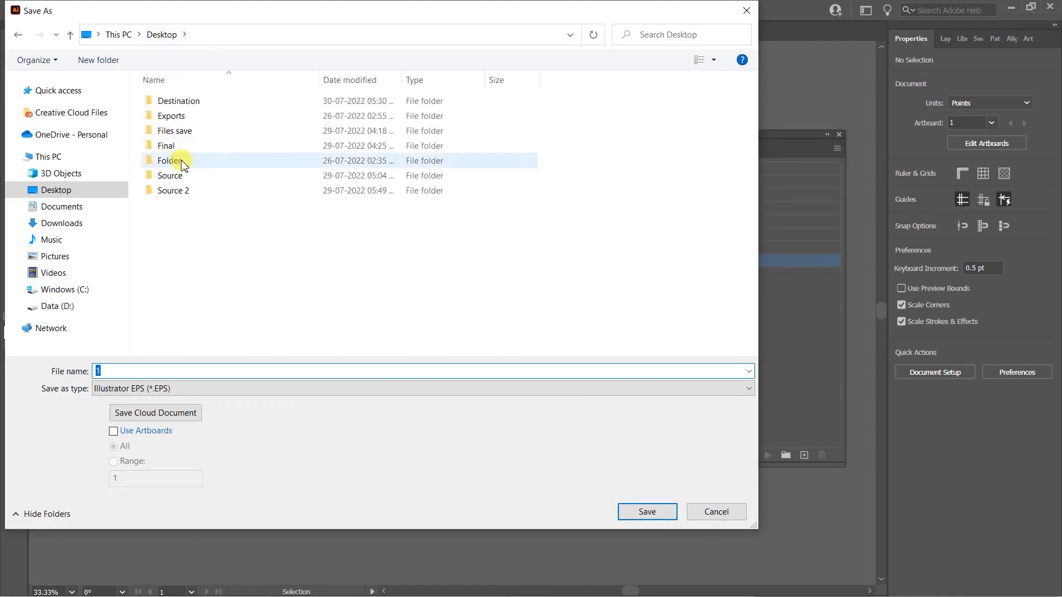
double_click(169, 160)
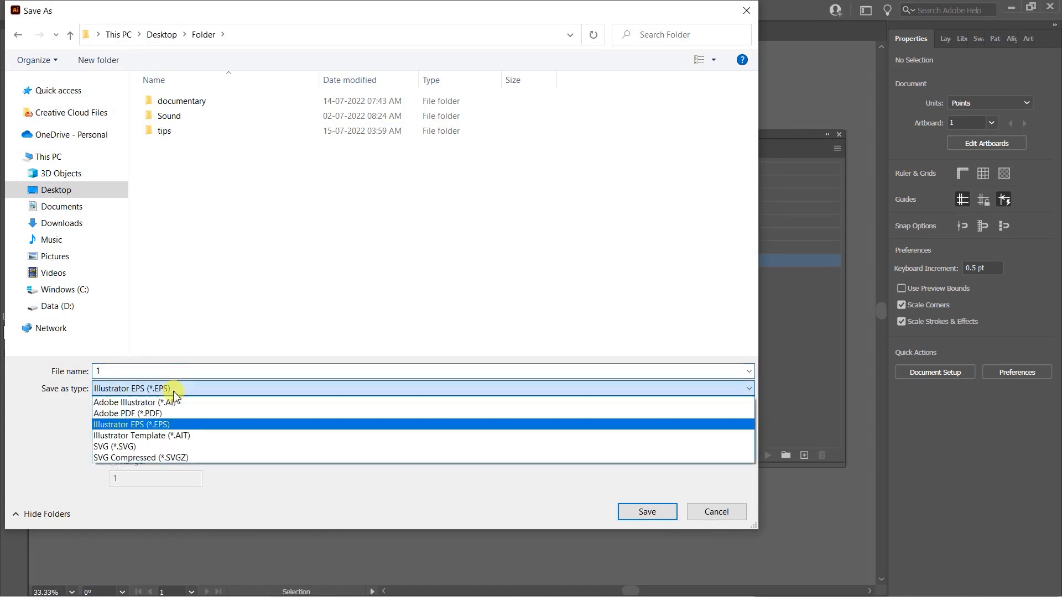
left_click(136, 402)
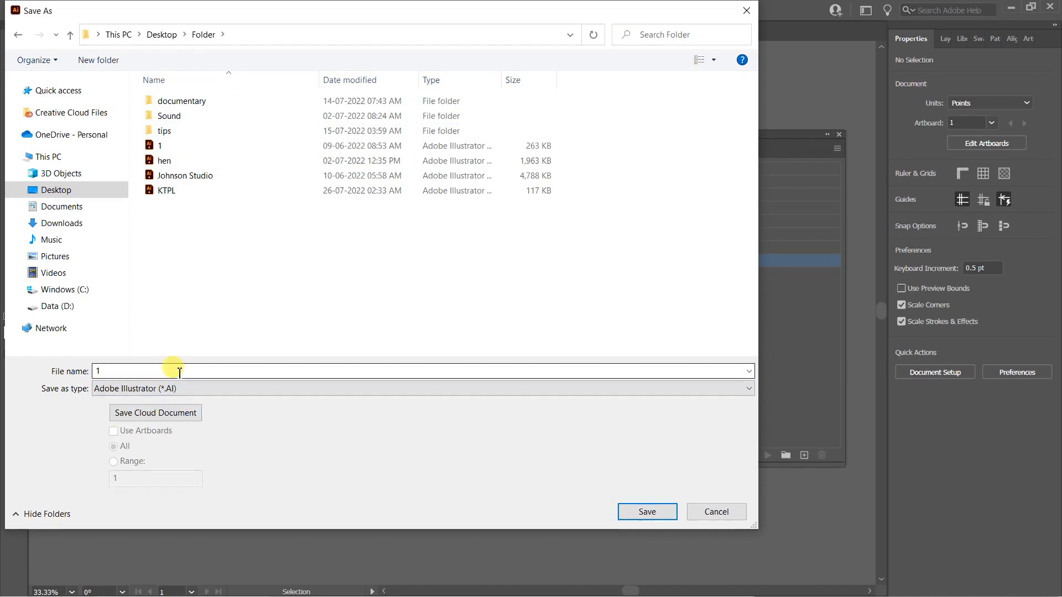
type("2")
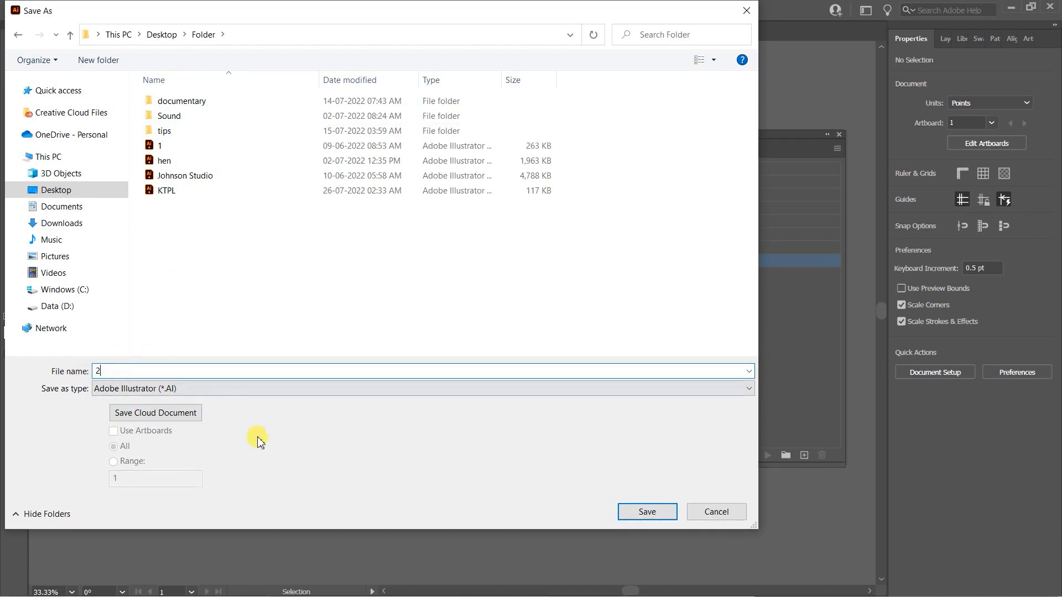
left_click(185, 175)
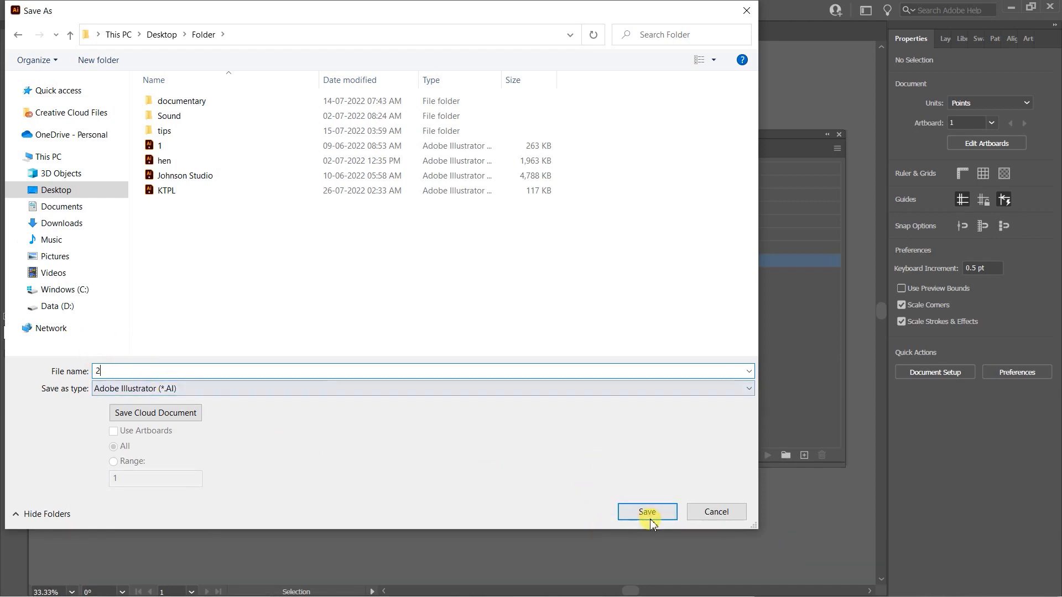
left_click(646, 511)
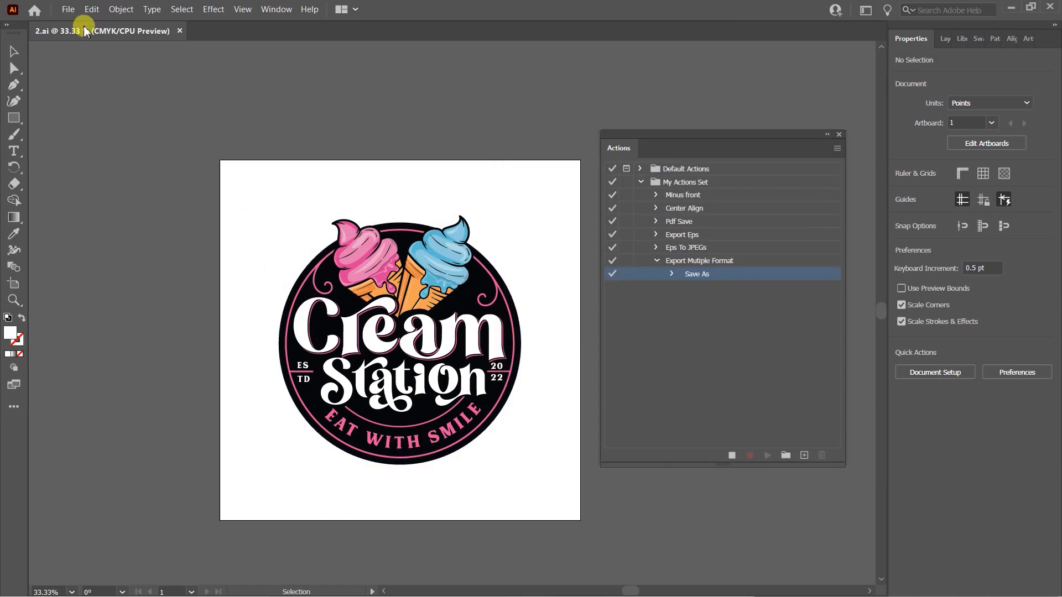
Save the logo as 2.eps and then as a PDF while recording
left_click(67, 9)
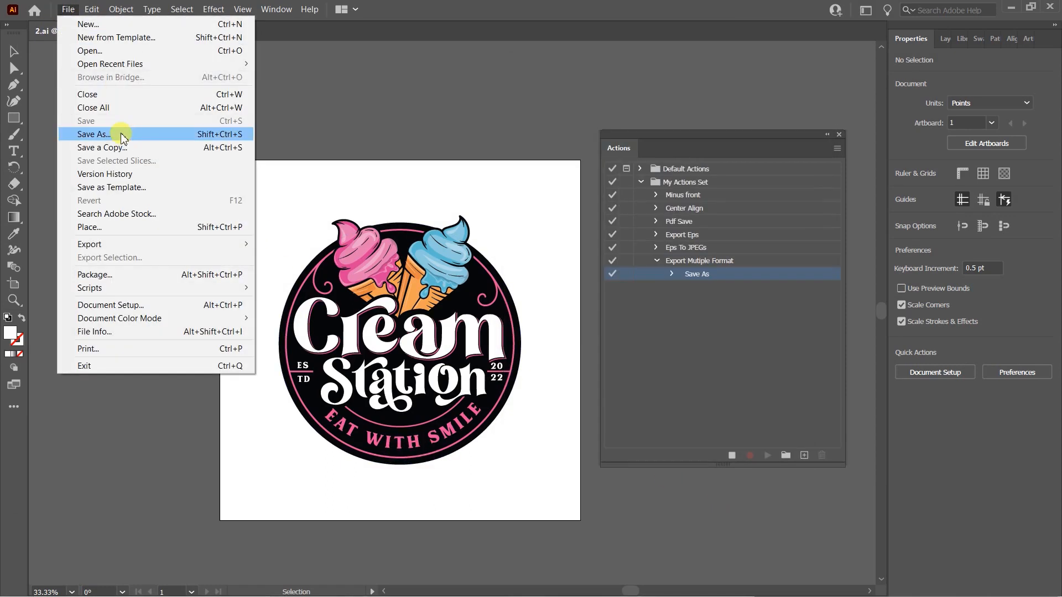
left_click(93, 133)
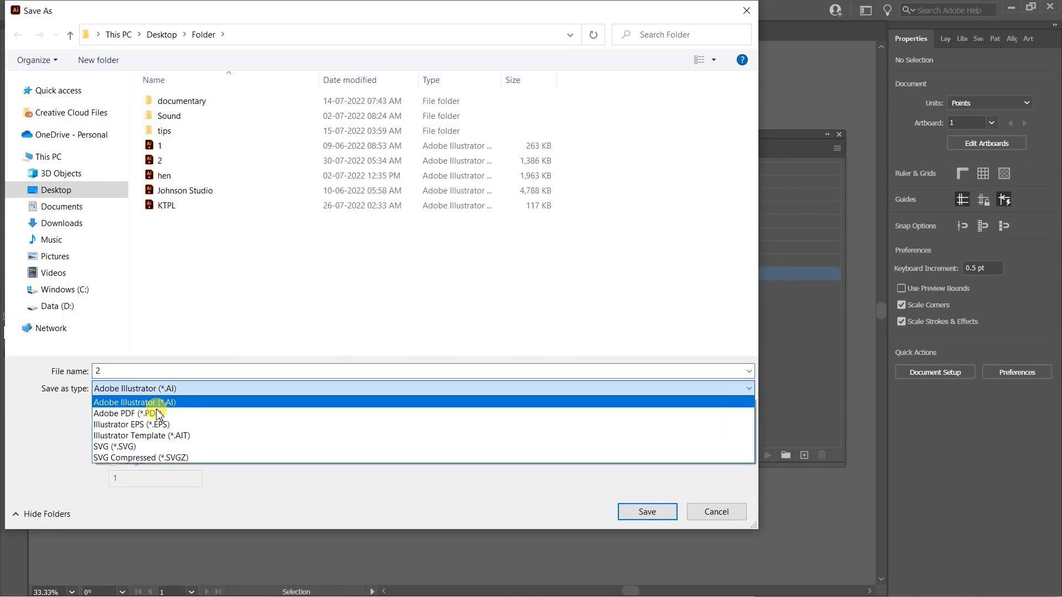
left_click(127, 425)
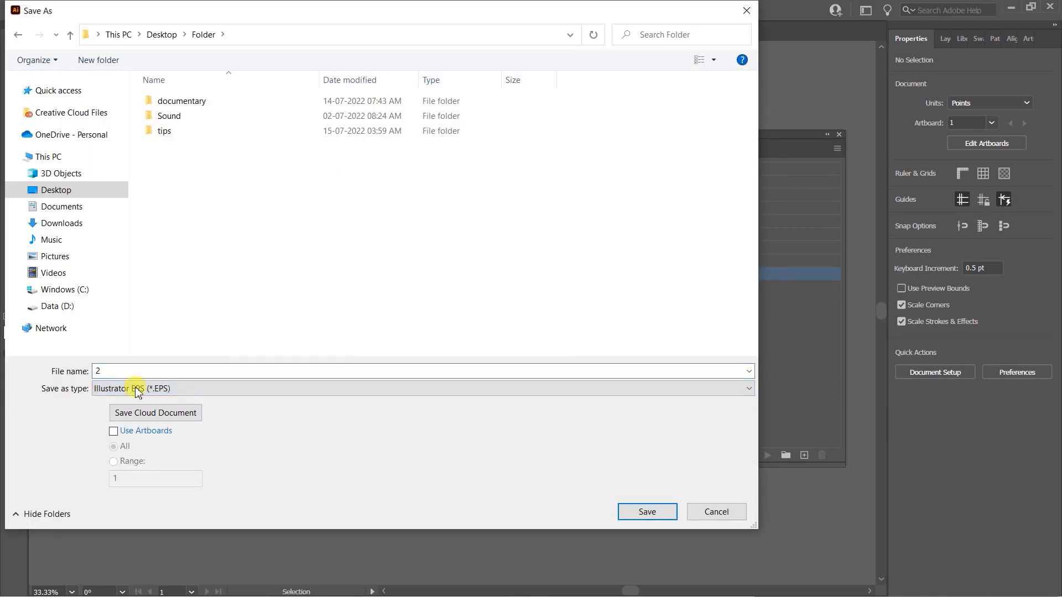
left_click(645, 511)
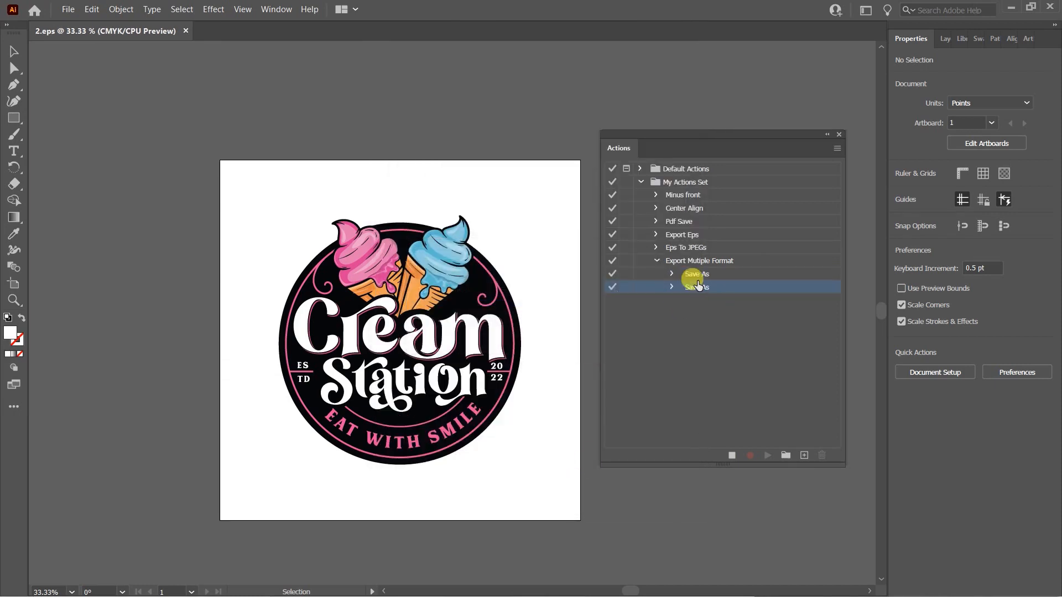
mouse_move(670, 274)
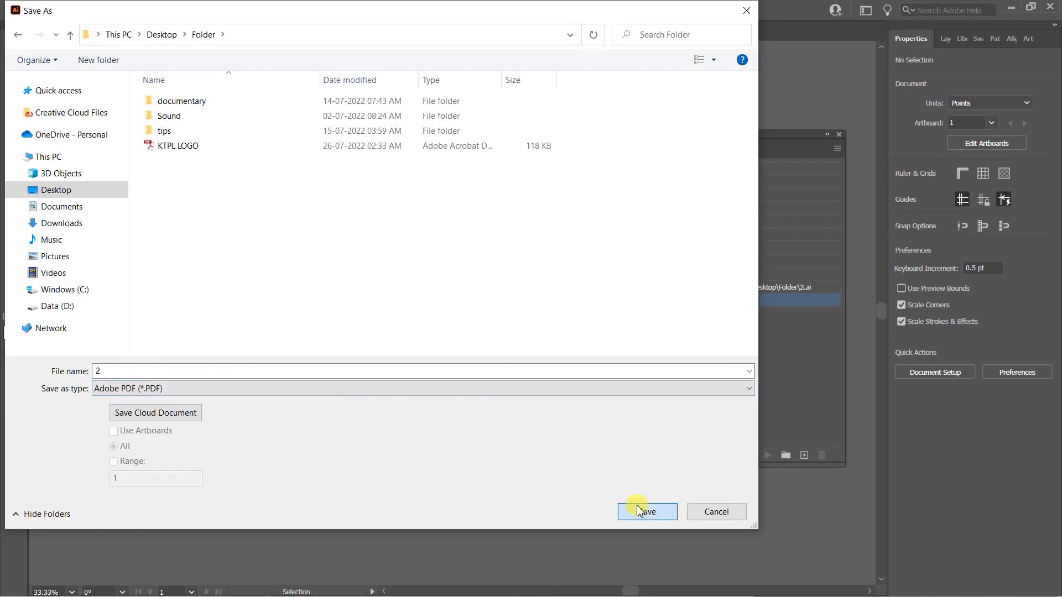
left_click(642, 511)
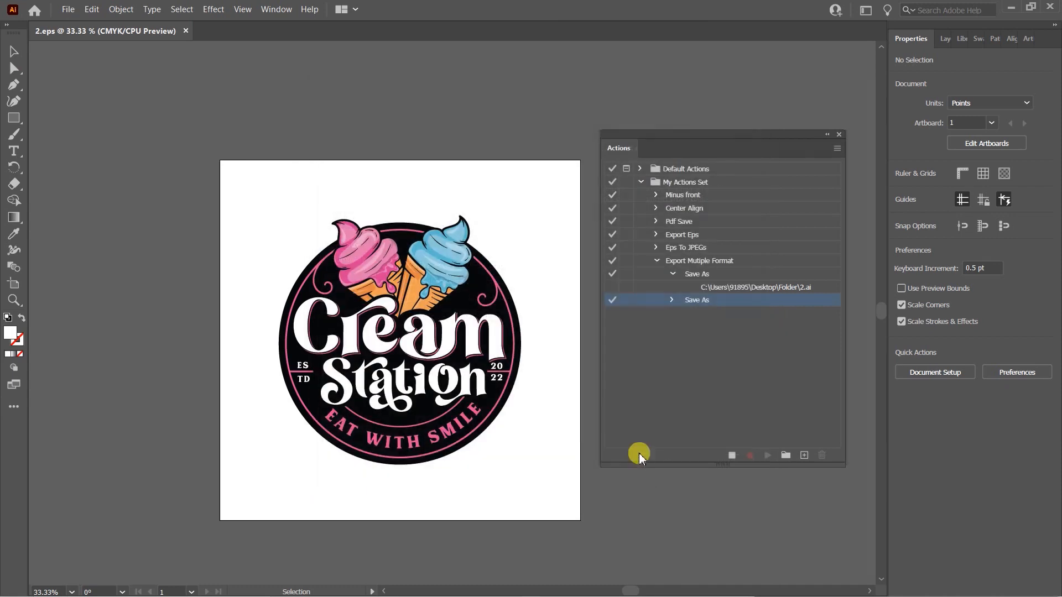
Export the logo as a PNG with a transparent background
left_click(66, 9)
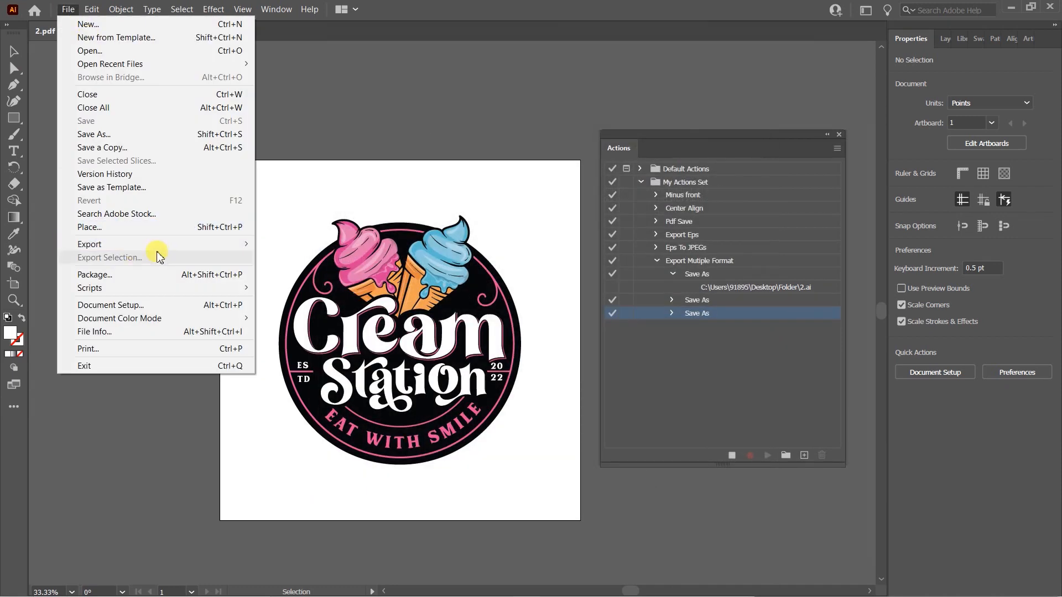
left_click(88, 244)
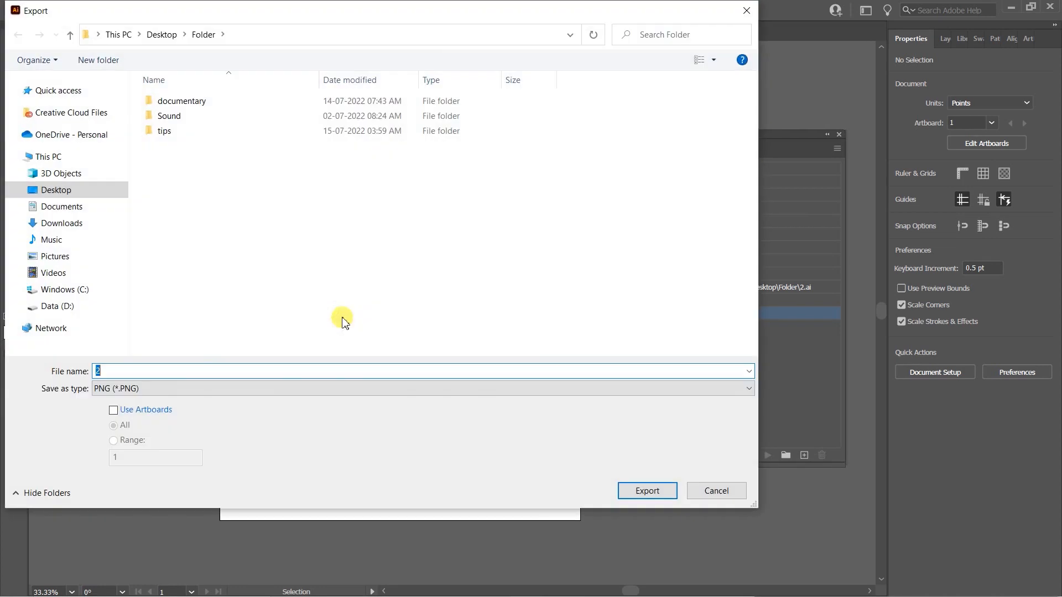
mouse_move(283, 218)
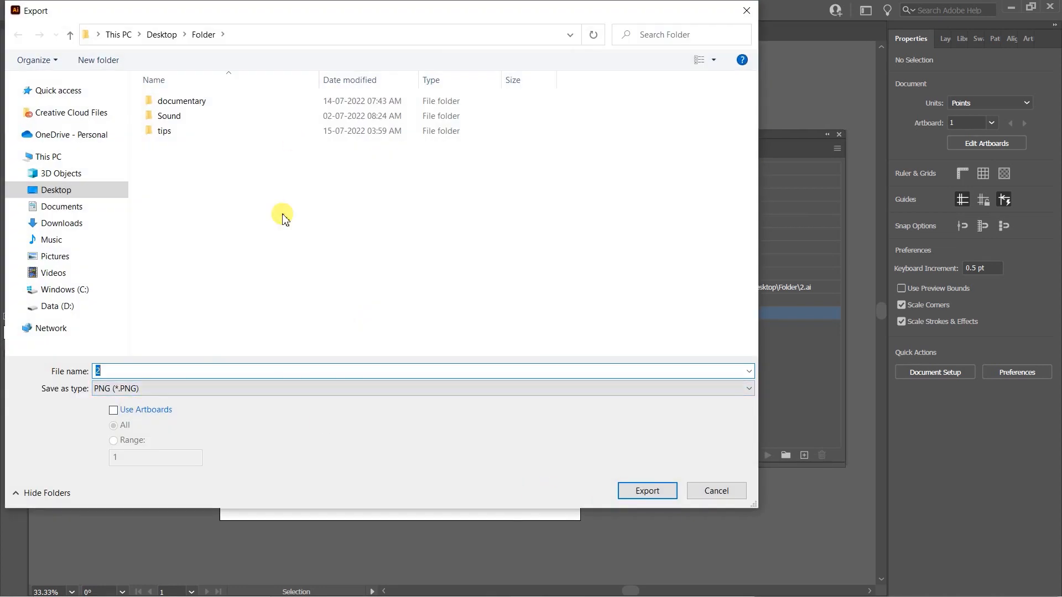
left_click(646, 491)
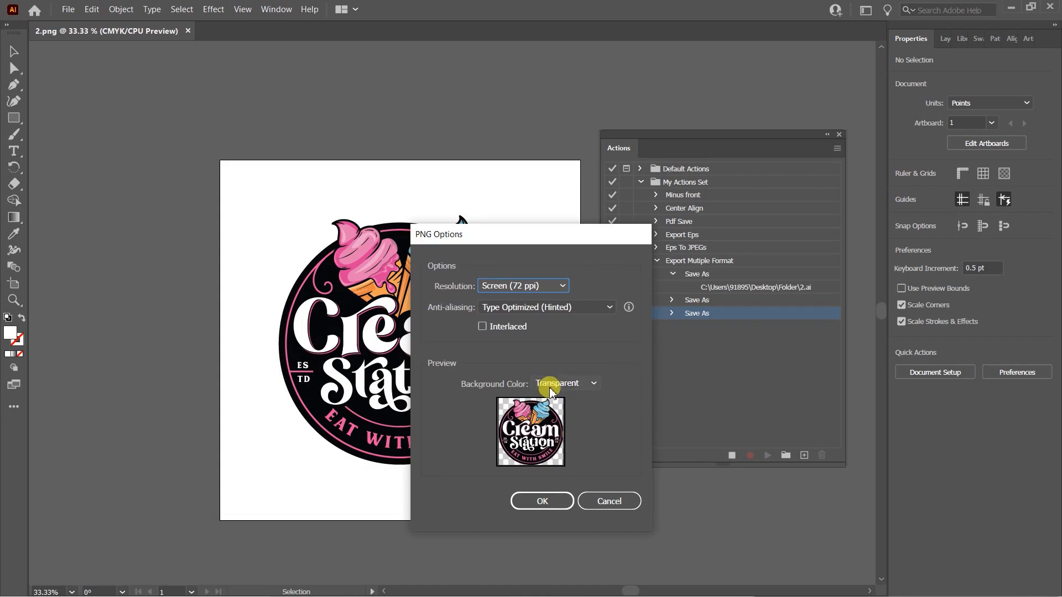
left_click(564, 383)
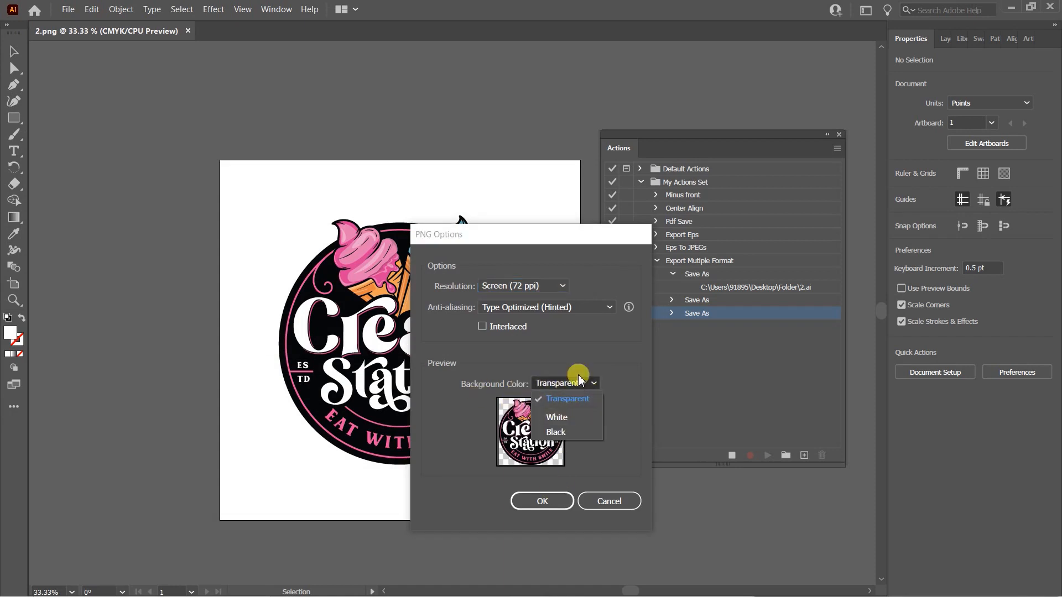
left_click(541, 501)
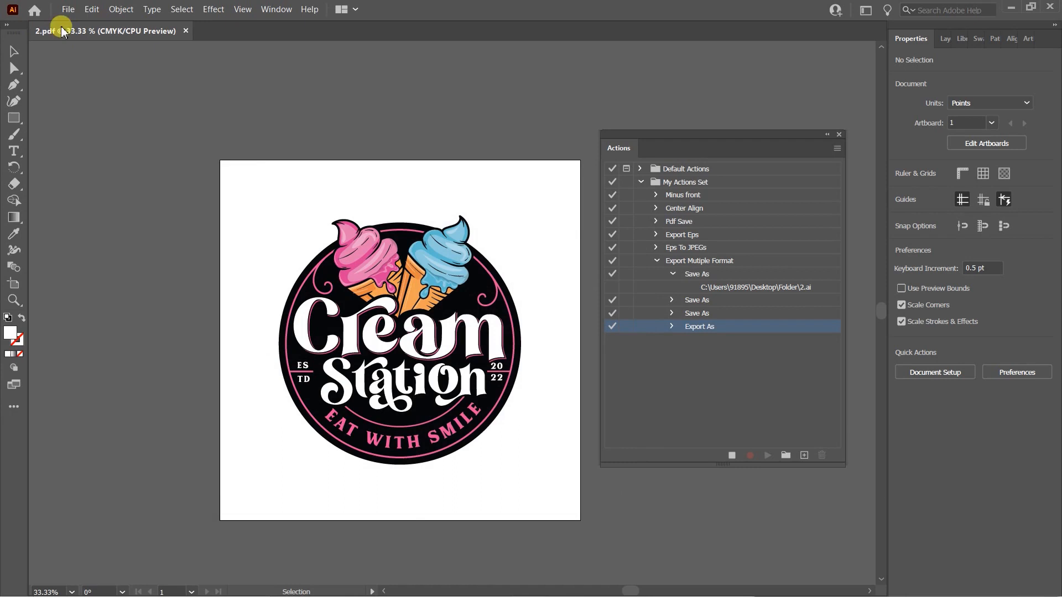
Export the logo as JPEG with the default JPEG Options, recording it in the action
left_click(68, 8)
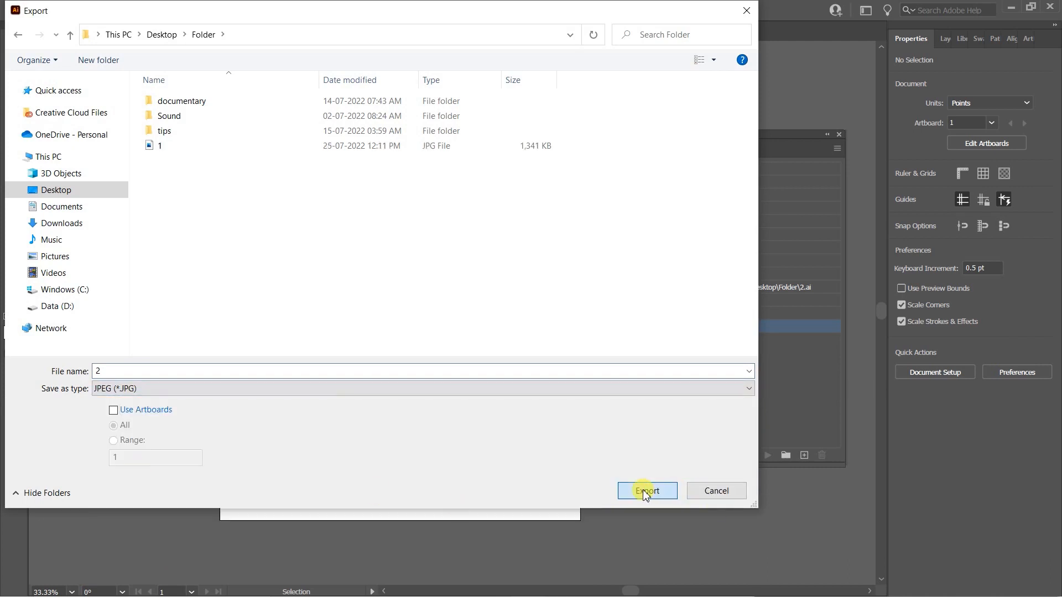
left_click(646, 490)
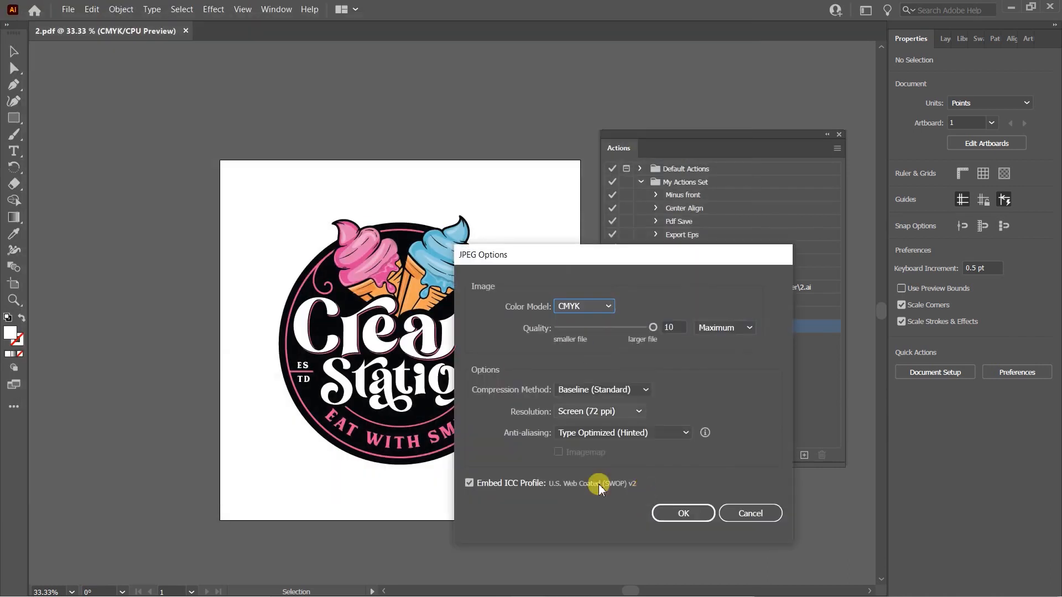
left_click(682, 513)
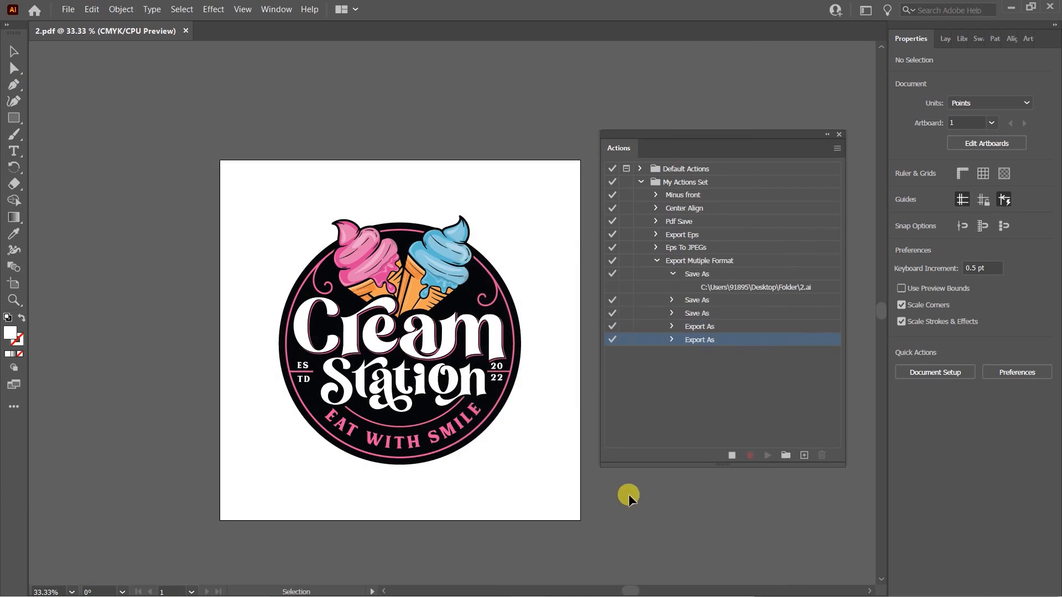
mouse_move(692, 287)
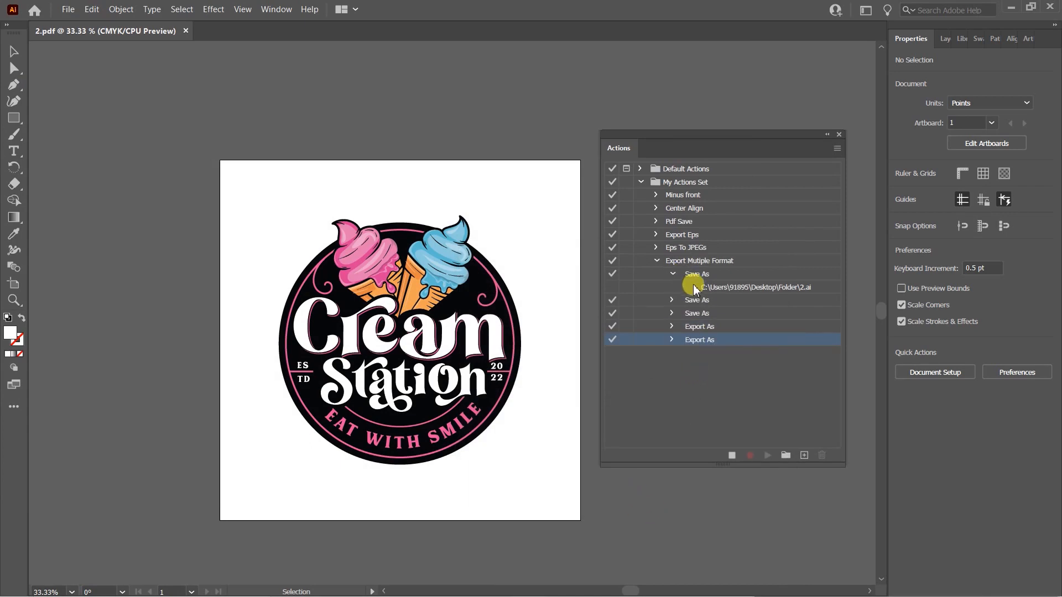
mouse_move(721, 303)
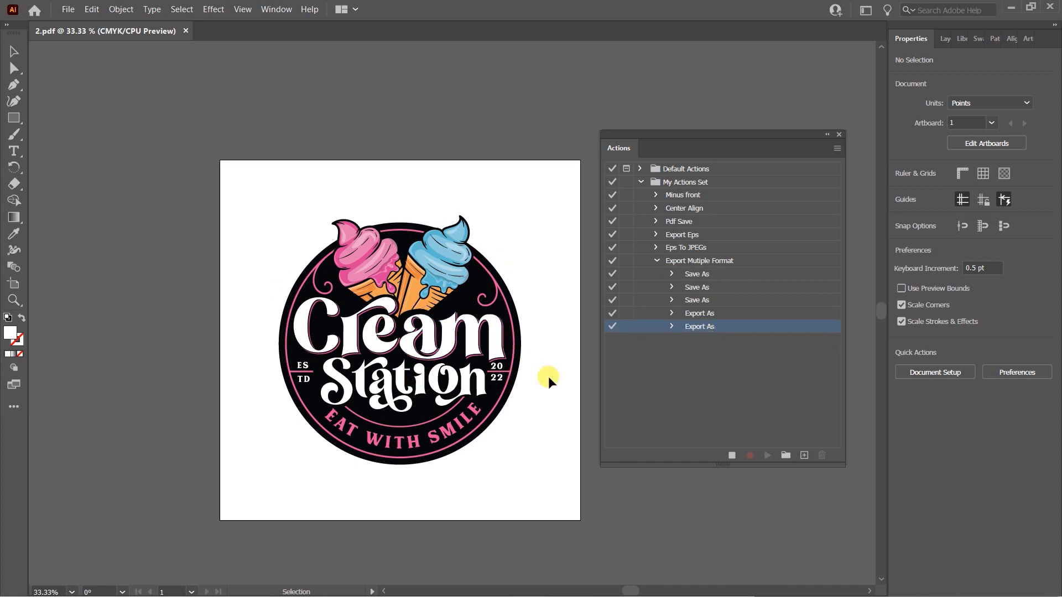
mouse_move(707, 361)
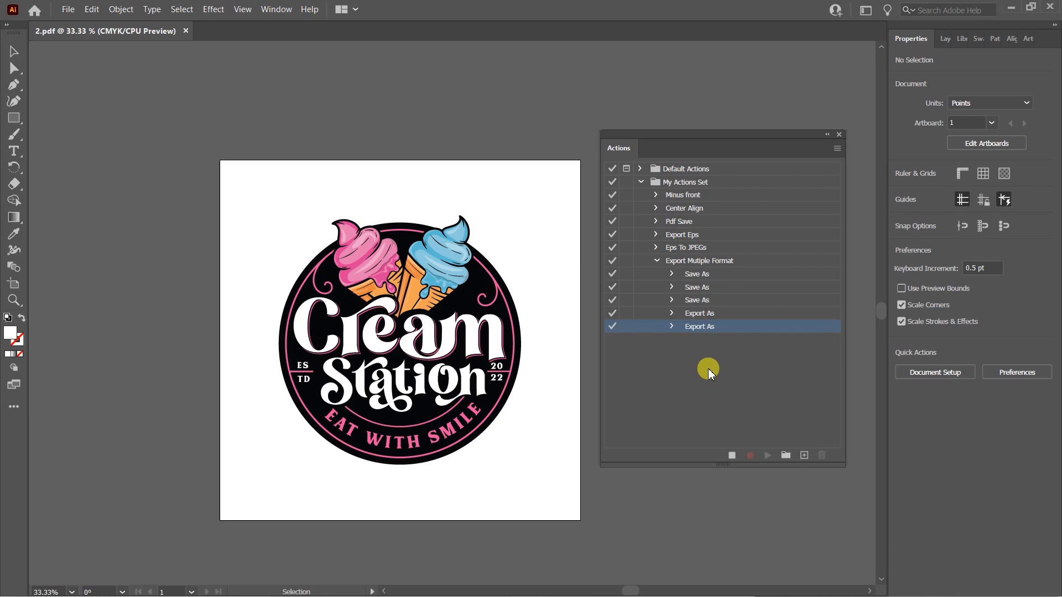
mouse_move(733, 480)
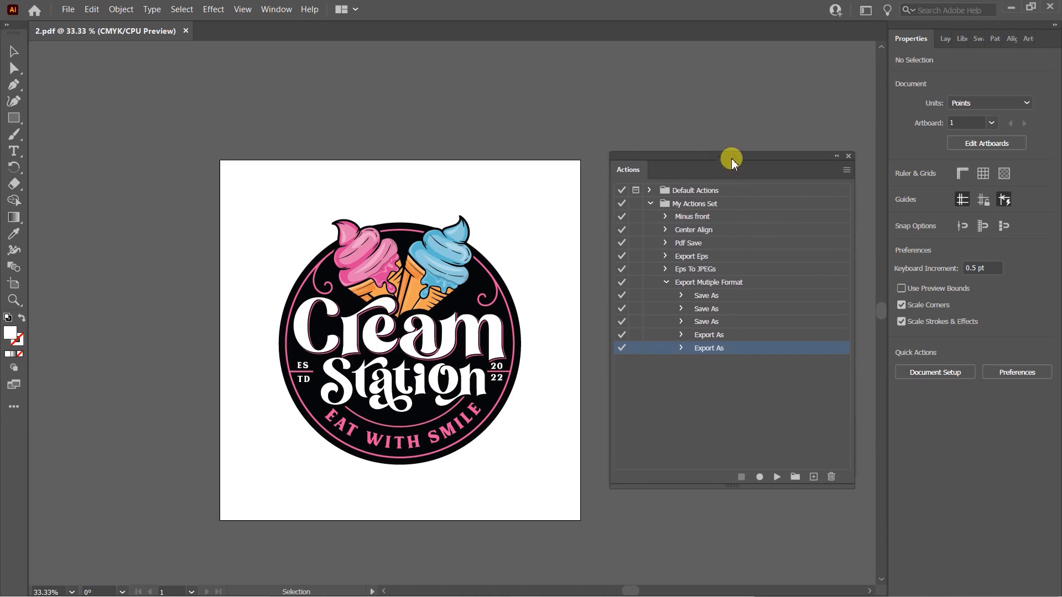
mouse_move(639, 416)
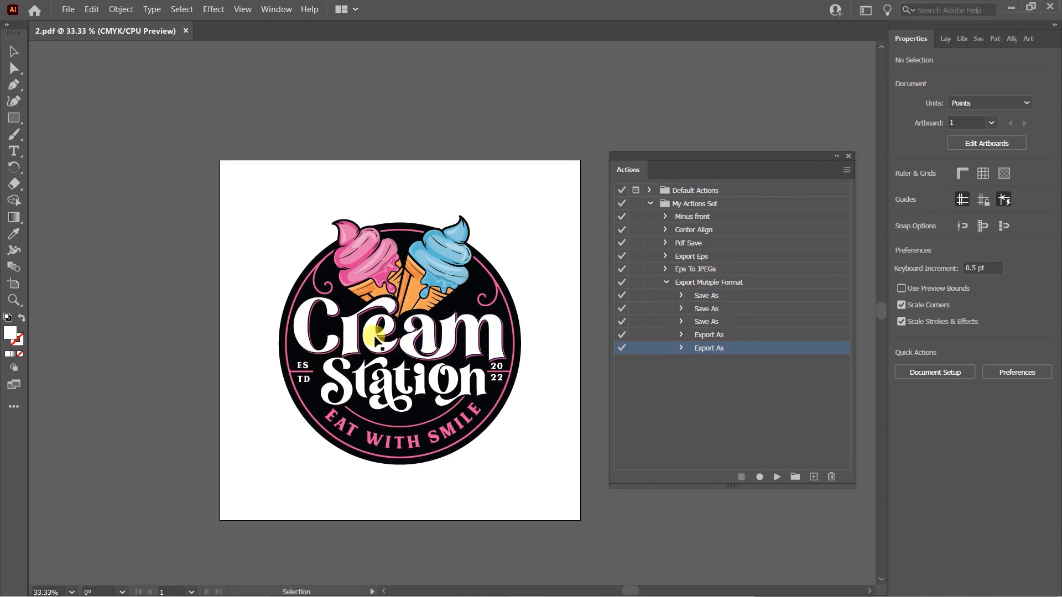
mouse_move(738, 285)
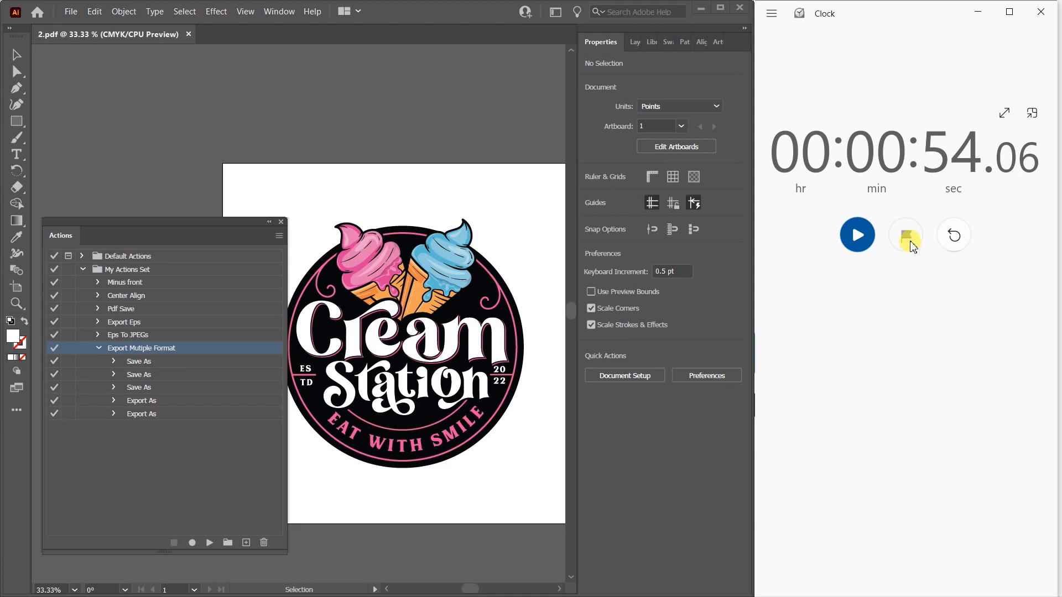
Time a playback of Export Multiple Format with the reset stopwatch, stopping near 9.4 seconds
left_click(953, 235)
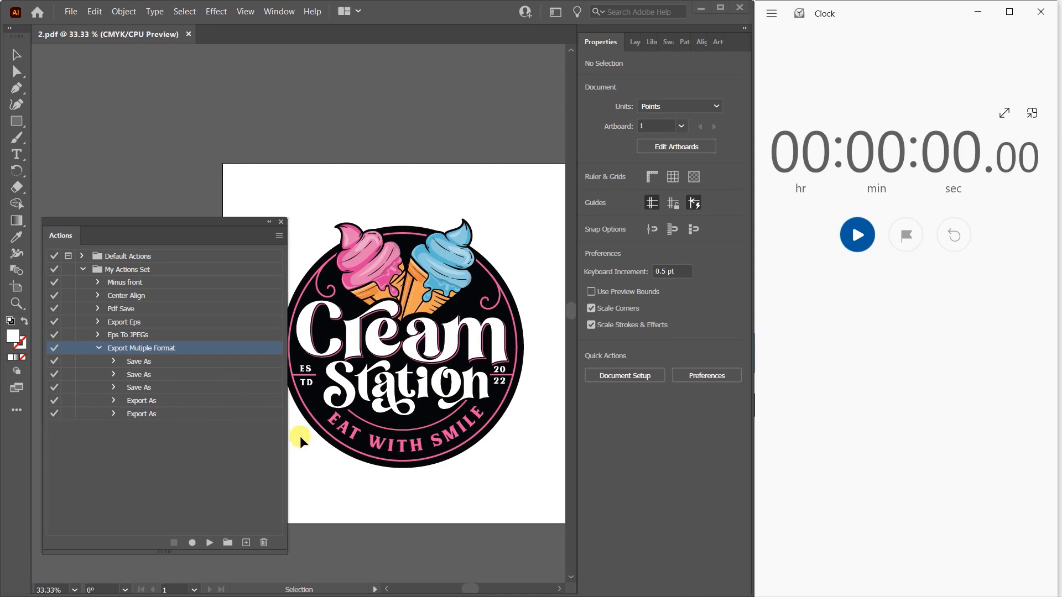
mouse_move(926, 283)
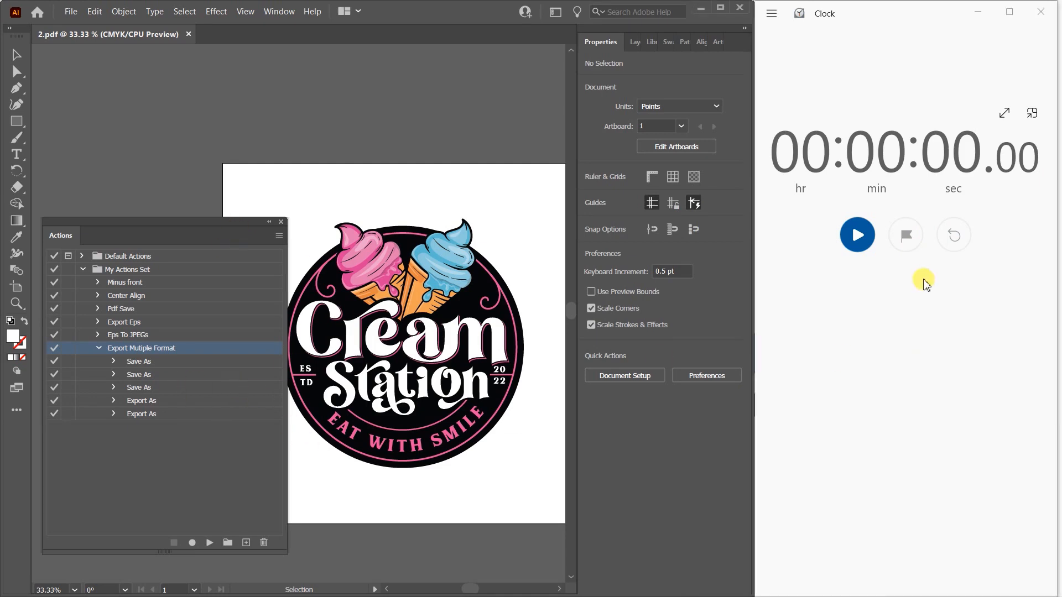
left_click(857, 235)
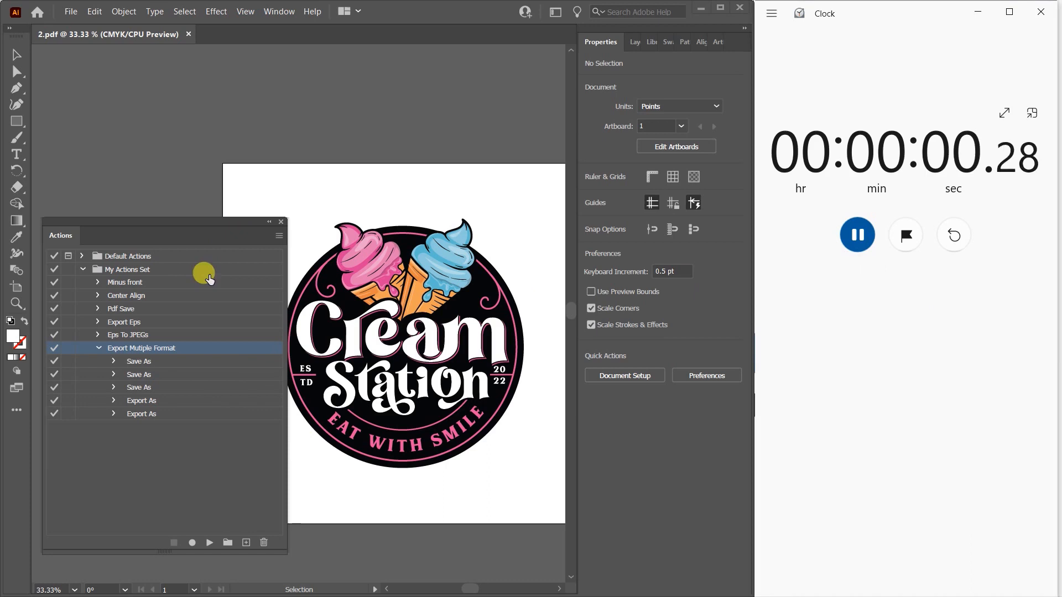
mouse_move(260, 327)
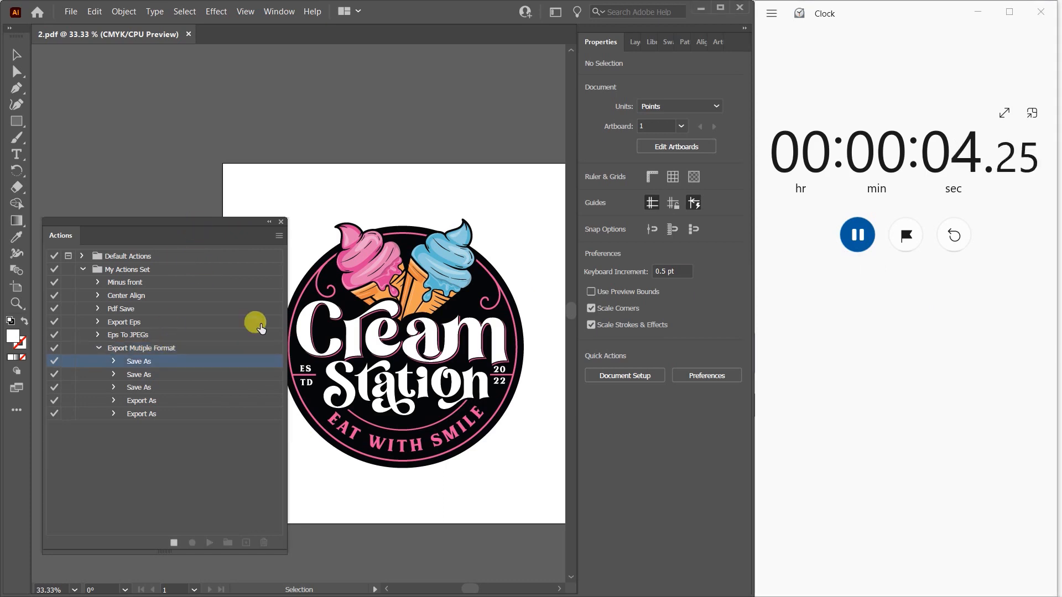
left_click(141, 414)
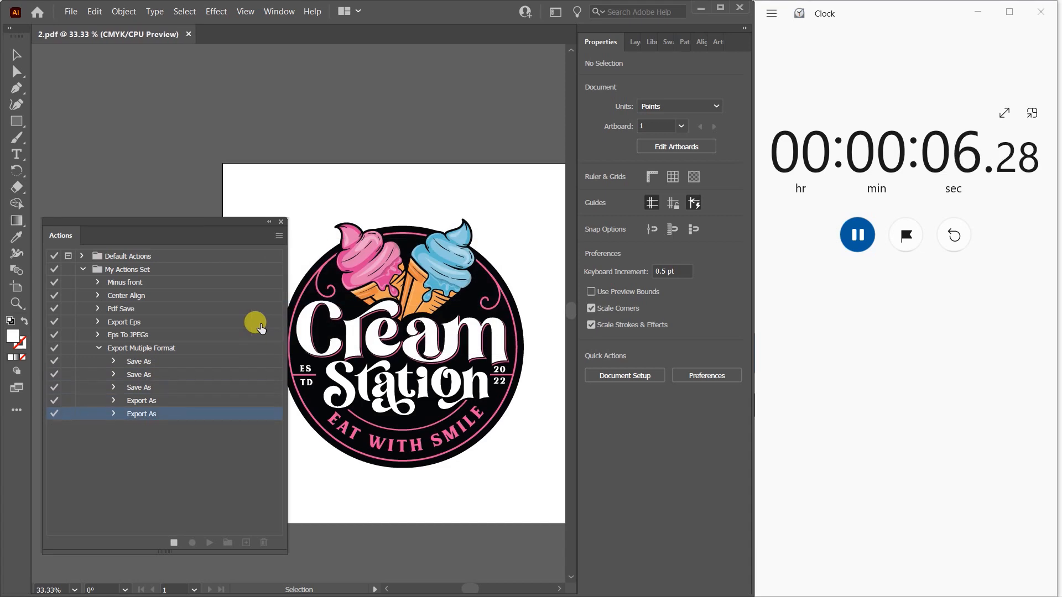
left_click(141, 348)
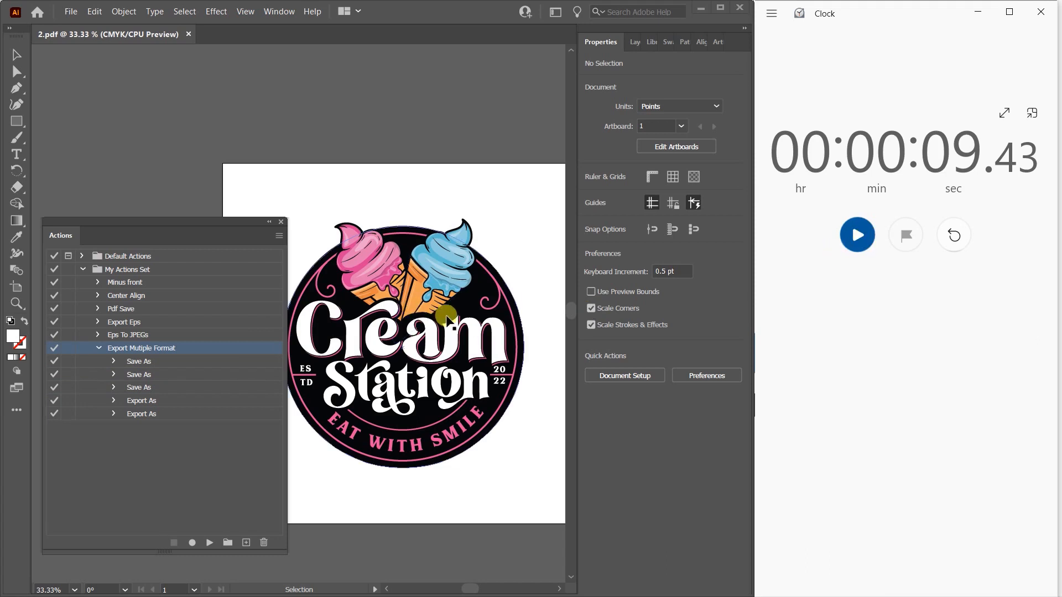
mouse_move(455, 471)
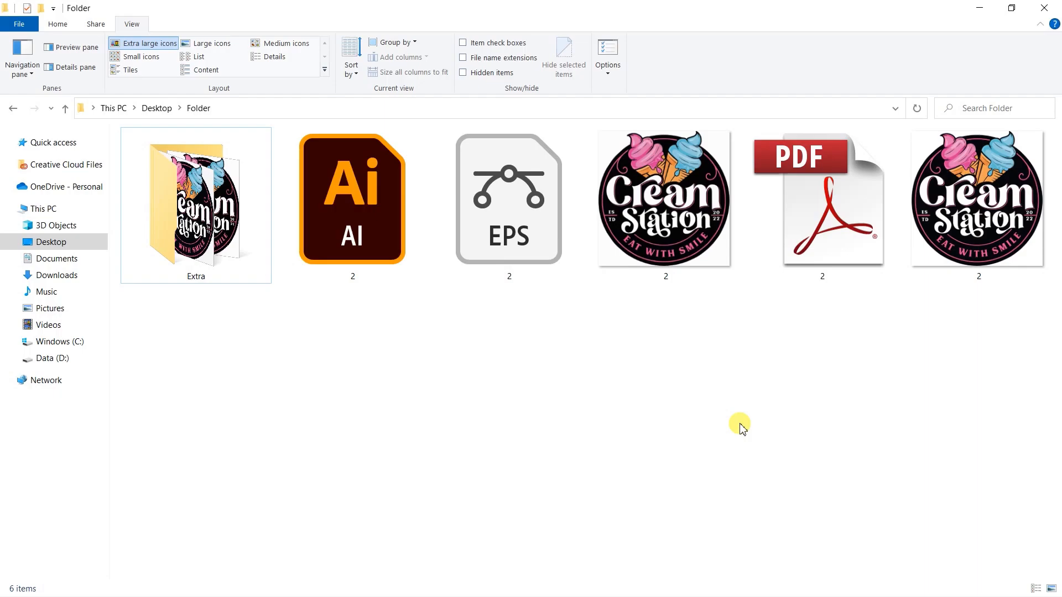
mouse_move(434, 384)
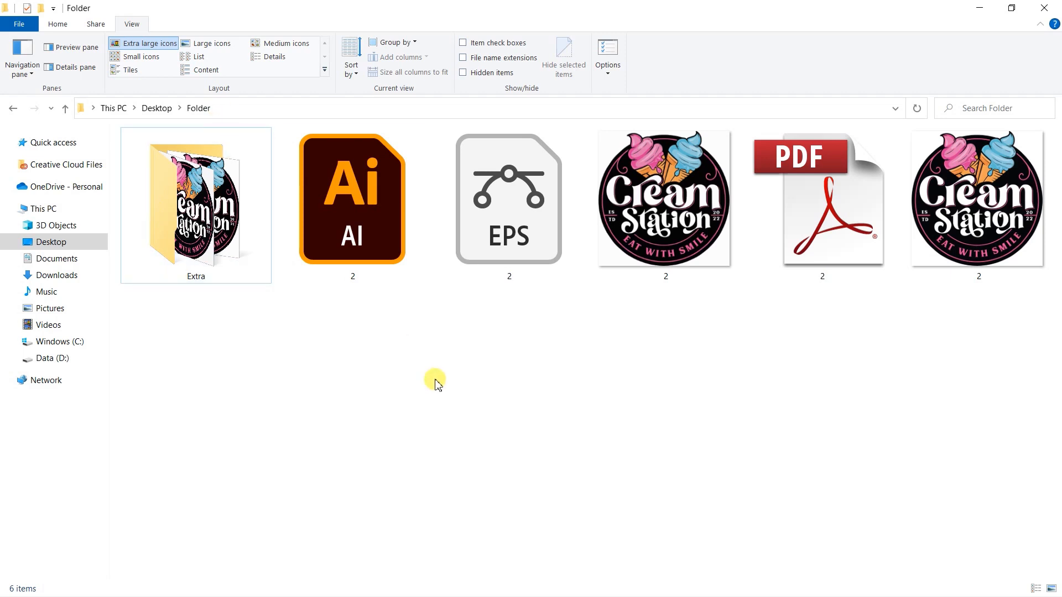
mouse_move(414, 320)
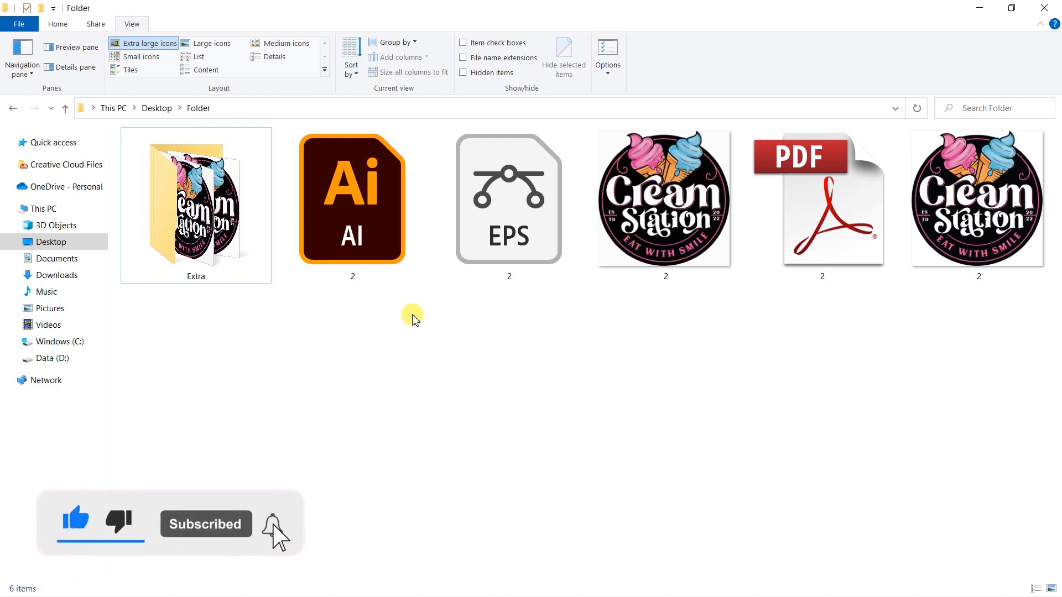
Select the PDF export in Desktop's Folder to check its file size
left_click(823, 205)
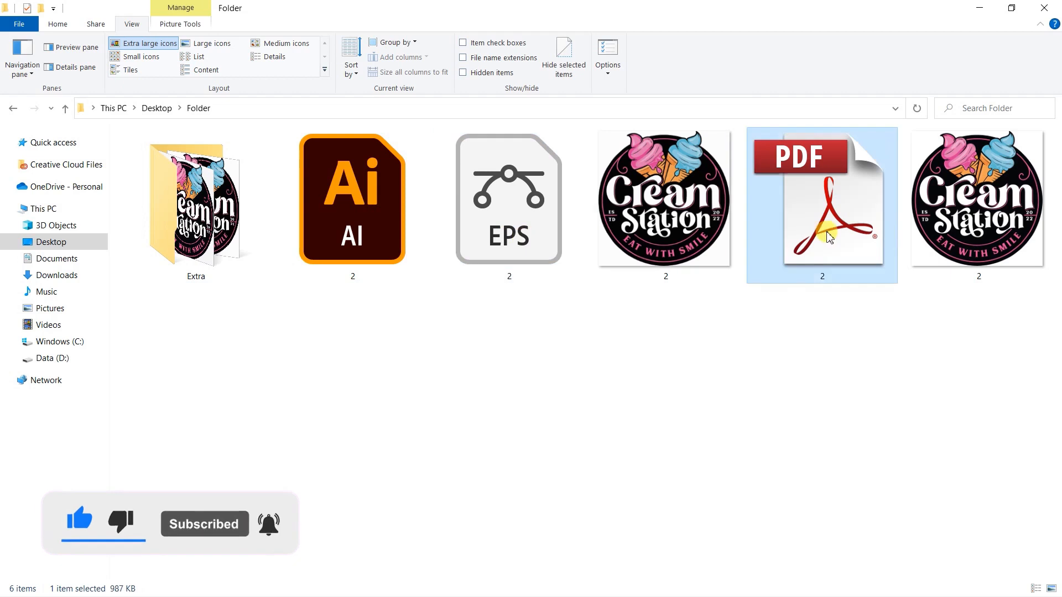